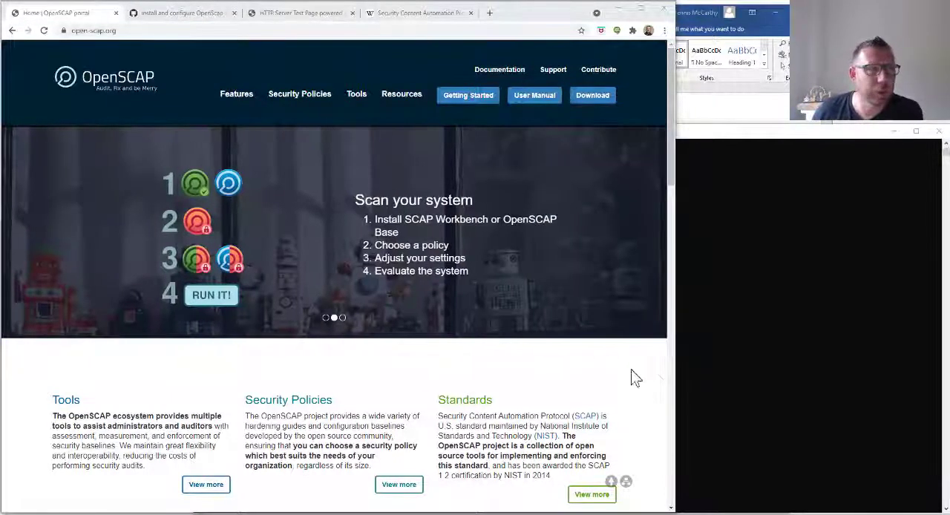
# View the Wikipedia article on Security Content Automation Protocol
pyautogui.click(419, 12)
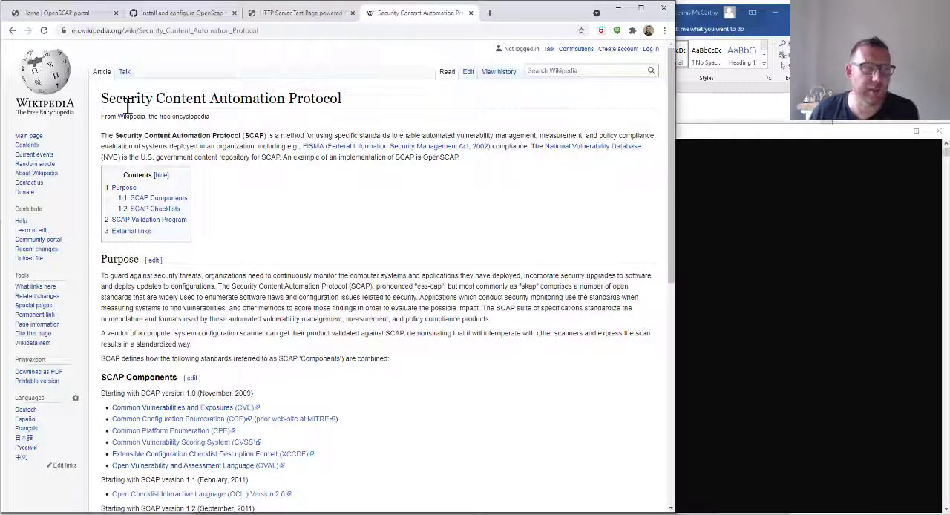
pyautogui.moveTo(260, 209)
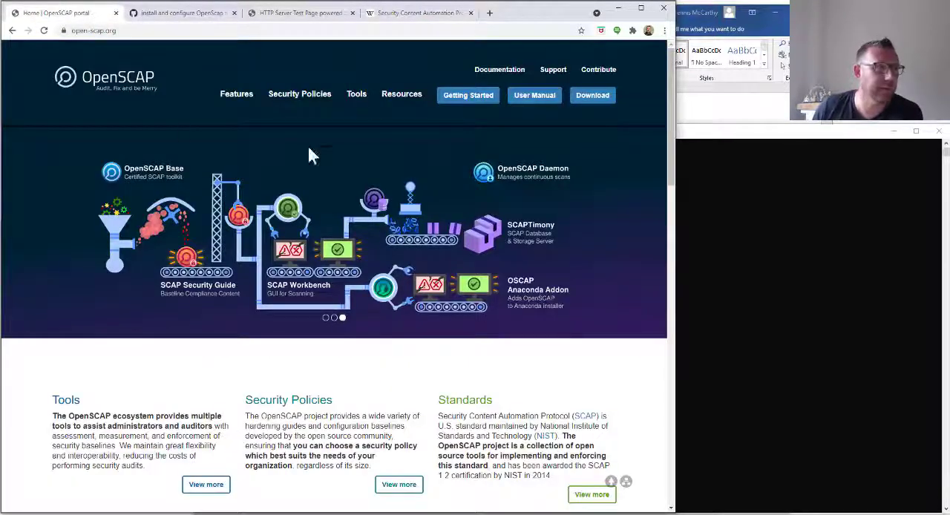
pyautogui.moveTo(757, 122)
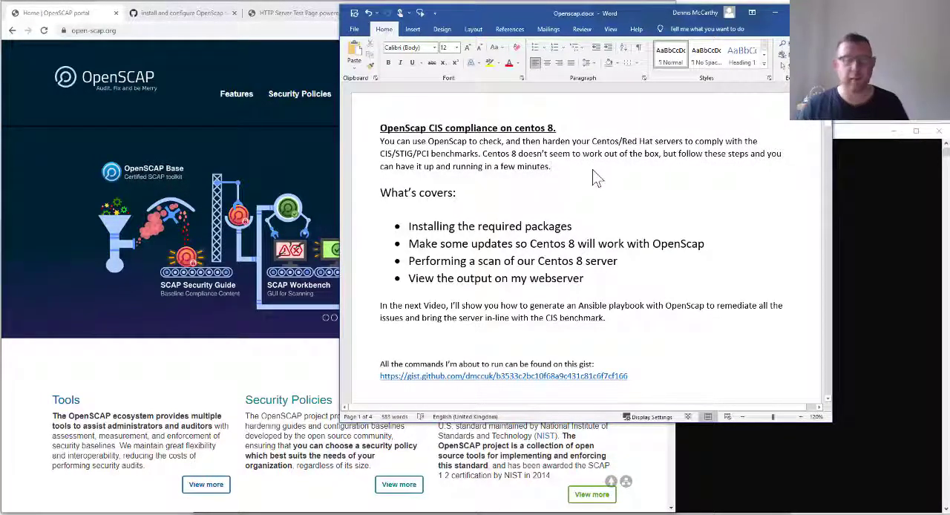
# Review the CentOS 8 CIS compliance plan in the Word notes, then put Word away
pyautogui.click(551, 167)
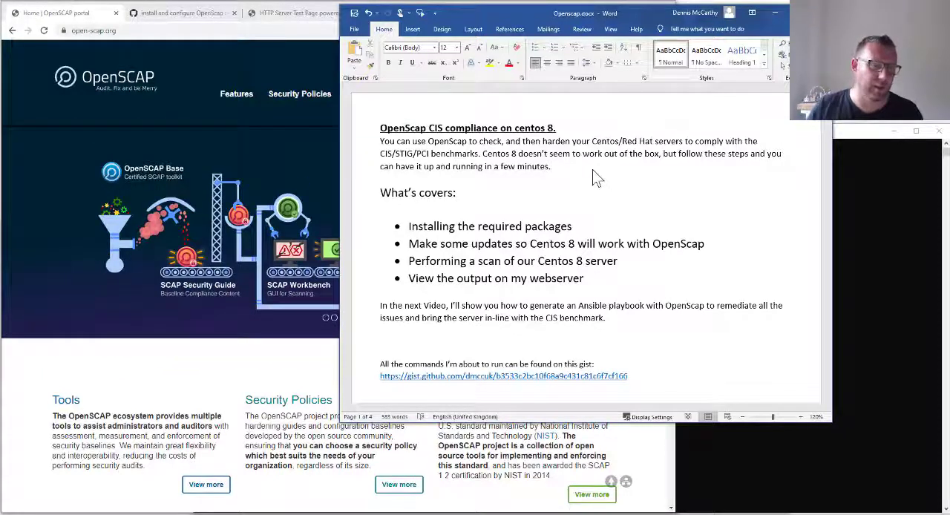
pyautogui.click(552, 166)
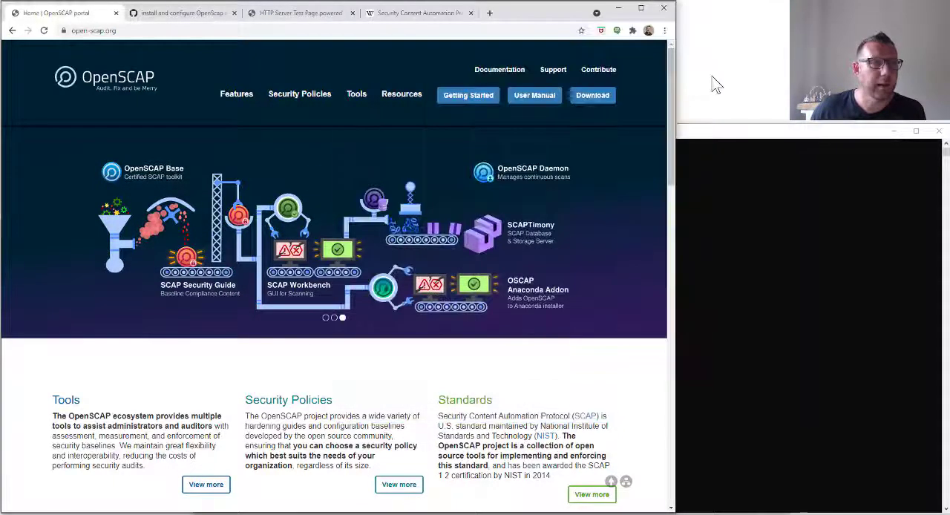
# Paste the gist's yum install command for openscap-scanner and scap-security-guide into the terminal
pyautogui.click(181, 12)
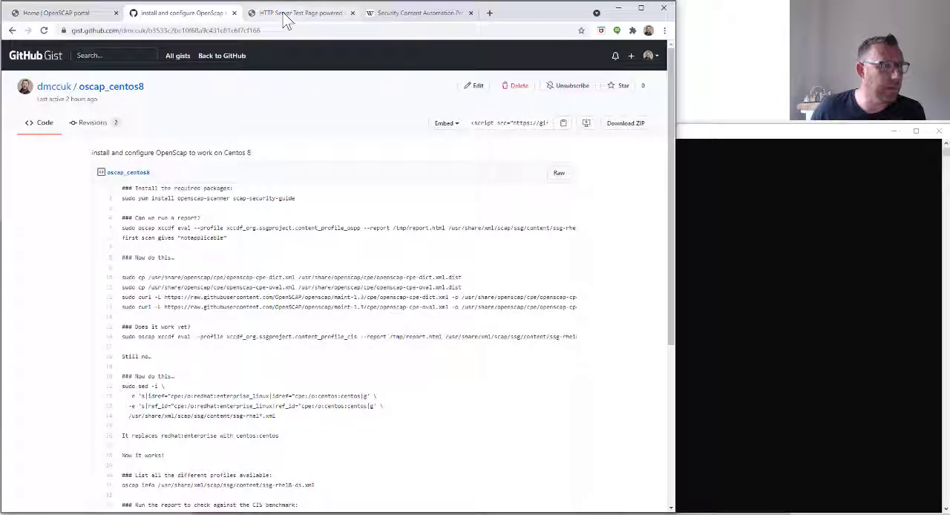
pyautogui.scroll(-3)
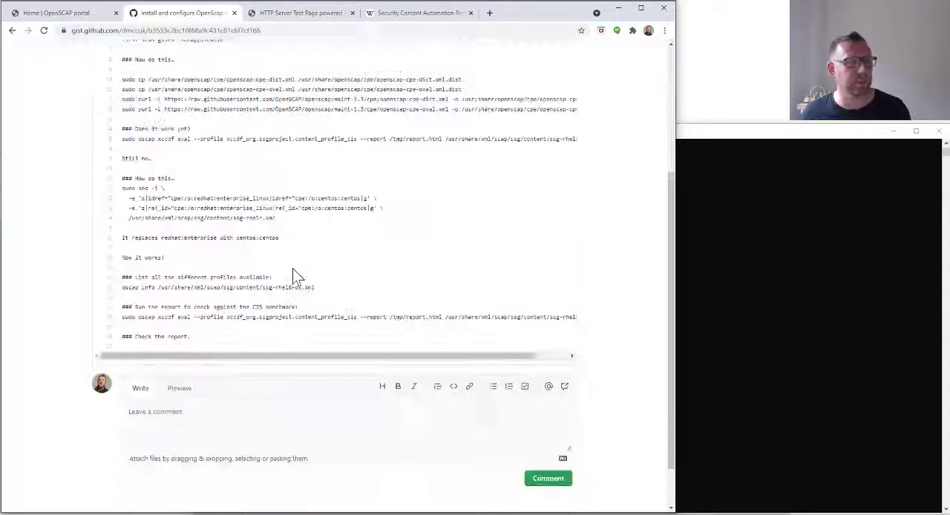
pyautogui.scroll(3)
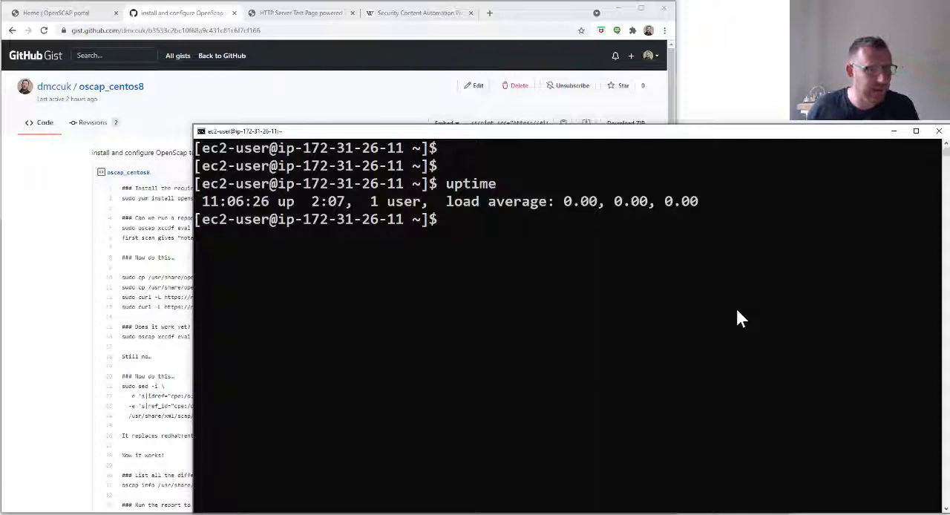
pyautogui.moveTo(148, 200)
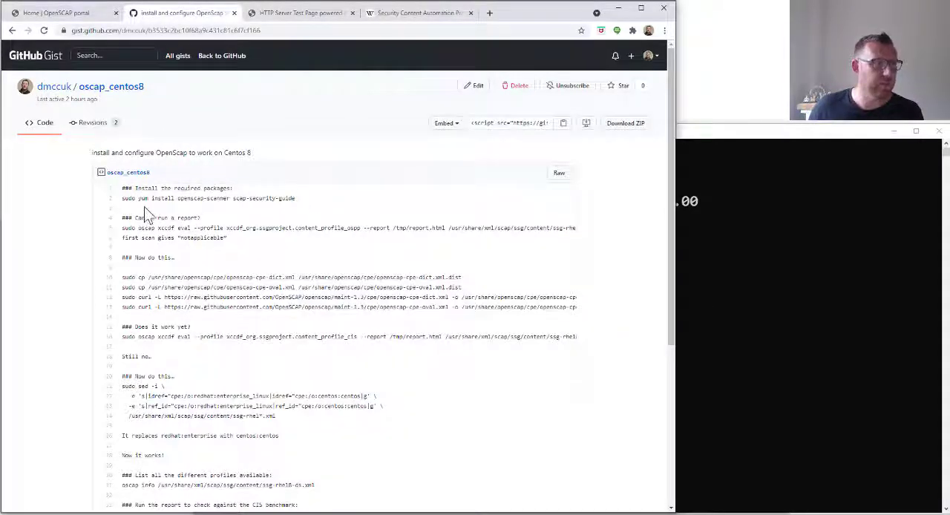
pyautogui.rightClick(208, 199)
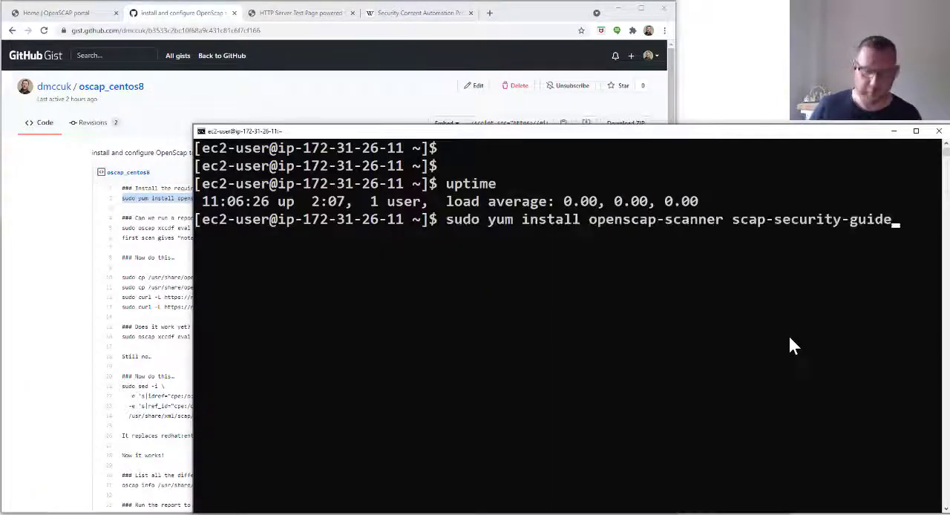
# Install the OpenSCAP packages and run a first oscap xccdf eval, seeing rules reported notapplicable
pyautogui.press('Return')
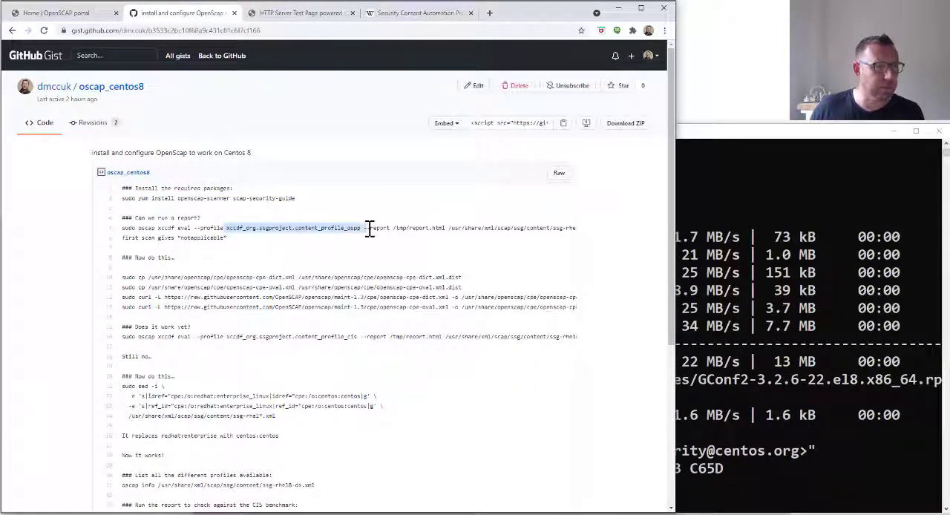
pyautogui.scroll(-3)
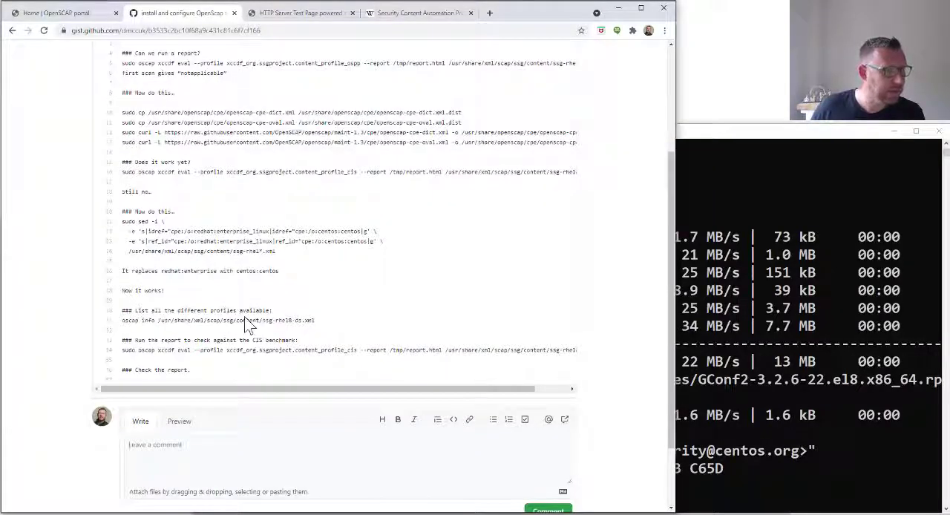
pyautogui.scroll(3)
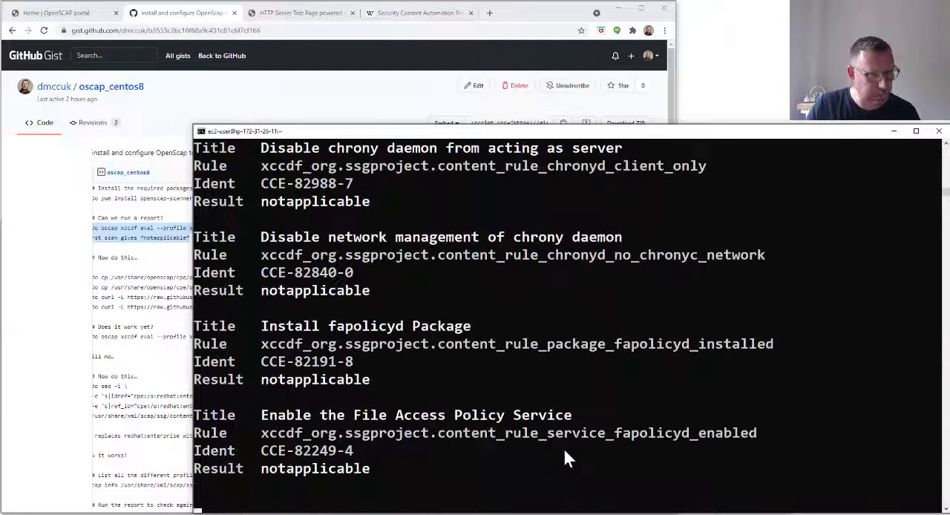
pyautogui.moveTo(311, 297)
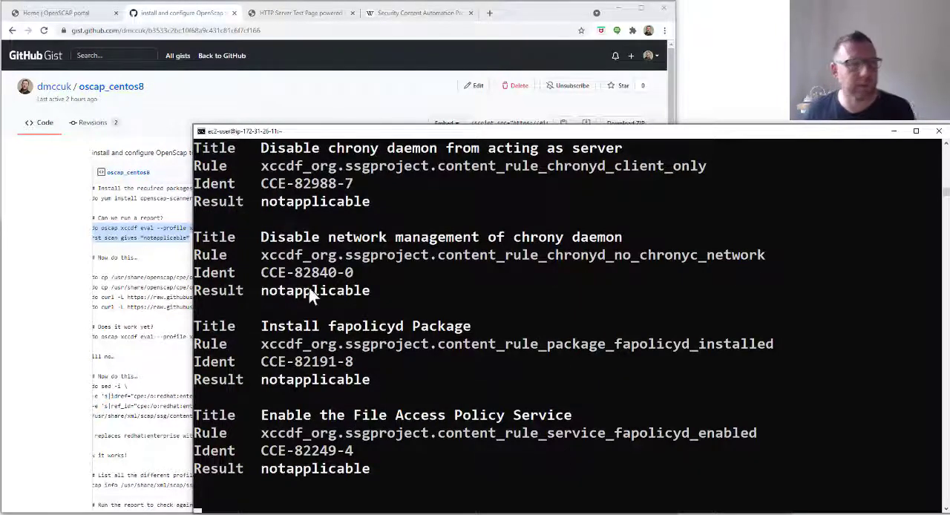
pyautogui.doubleClick(315, 291)
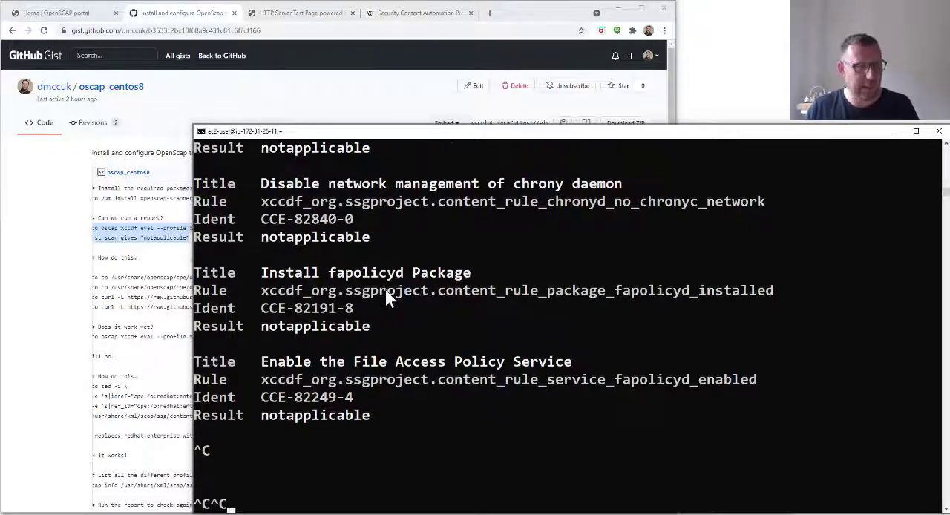
pyautogui.scroll(3)
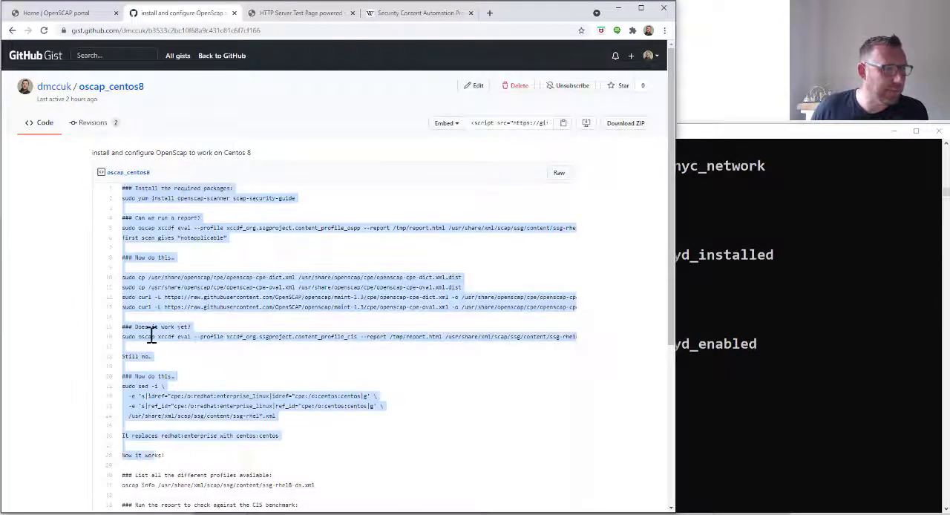
# Back up and re-download the CPE dictionary and OVAL files, then verify with ls -alrt
pyautogui.click(489, 312)
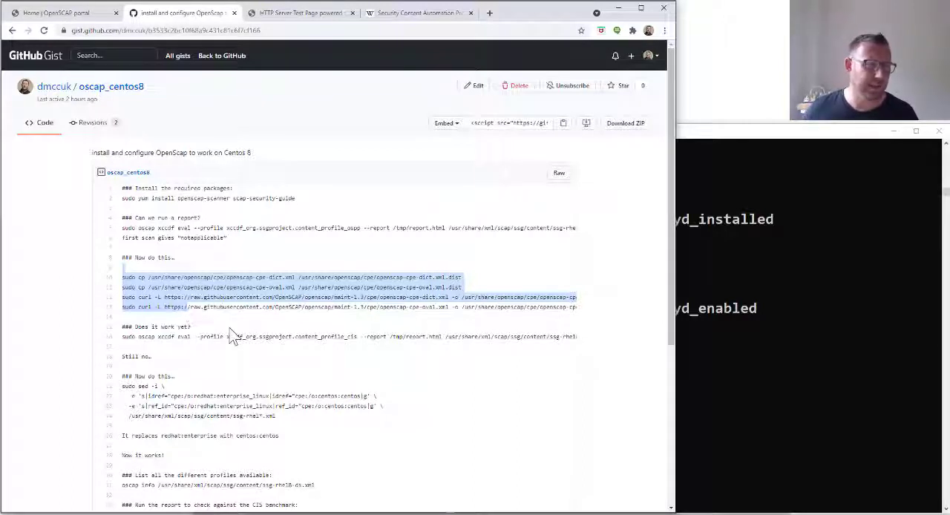
pyautogui.click(152, 287)
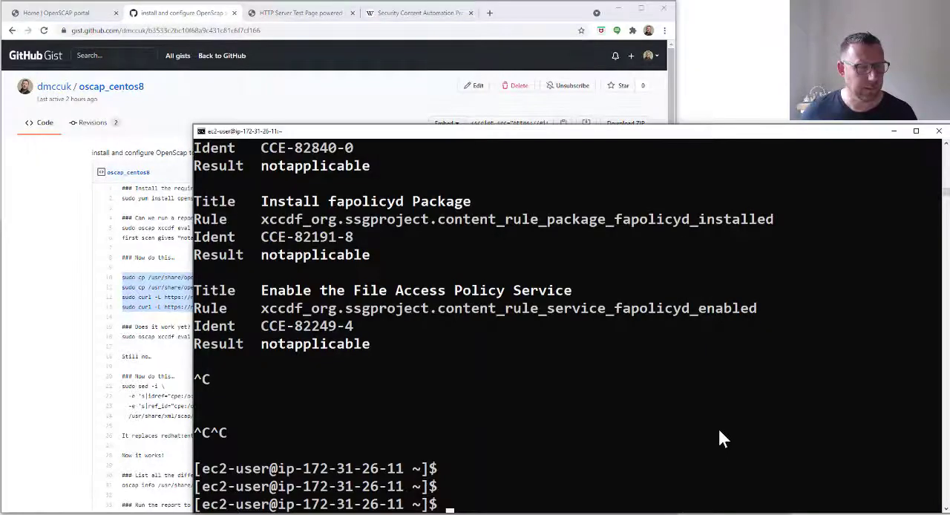
pyautogui.moveTo(631, 409)
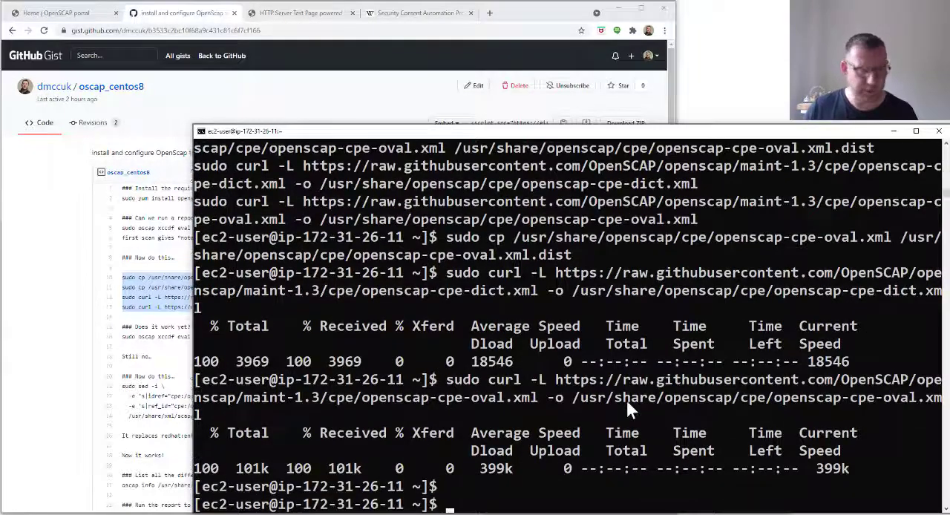
pyautogui.write('ls -alrt')
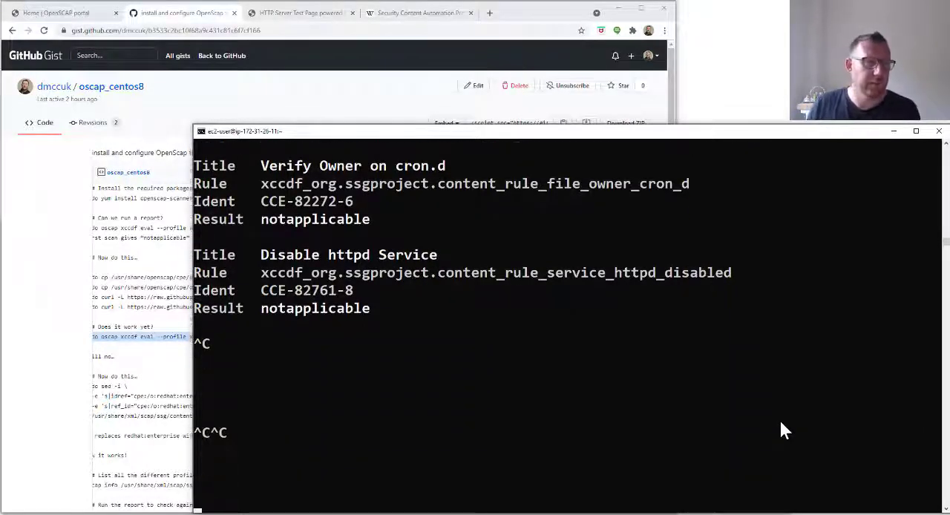
pyautogui.moveTo(101, 337)
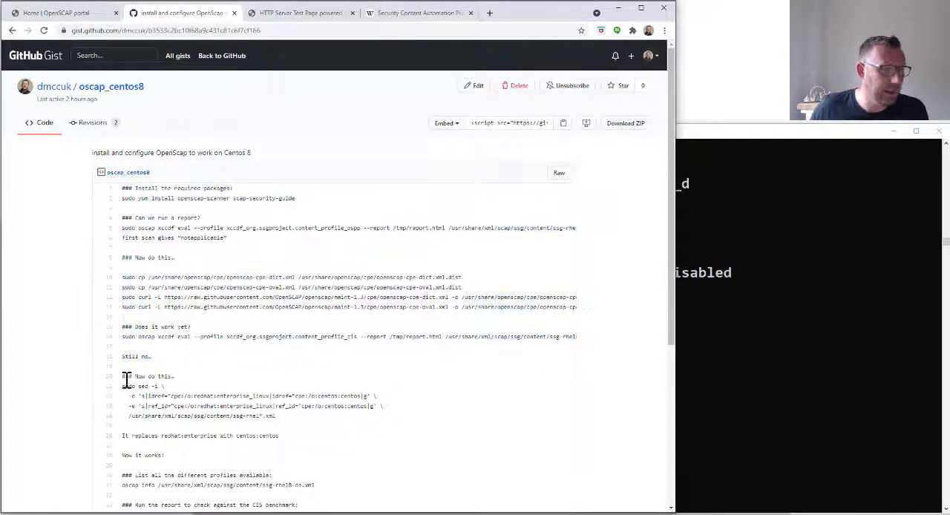
# Run the sed commands swapping RHEL CPE names for centos, then paste the oscap info command
pyautogui.moveTo(121, 386); pyautogui.dragTo(275, 416)
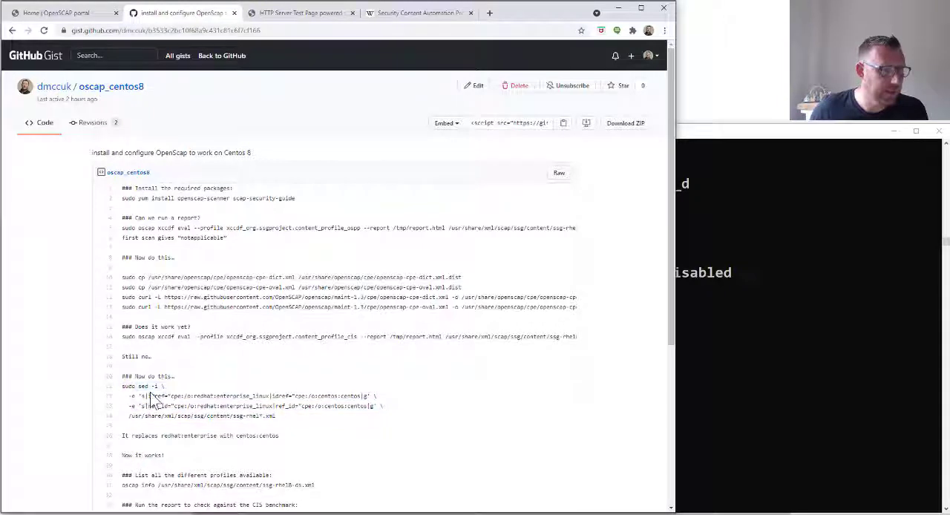
pyautogui.moveTo(172, 397)
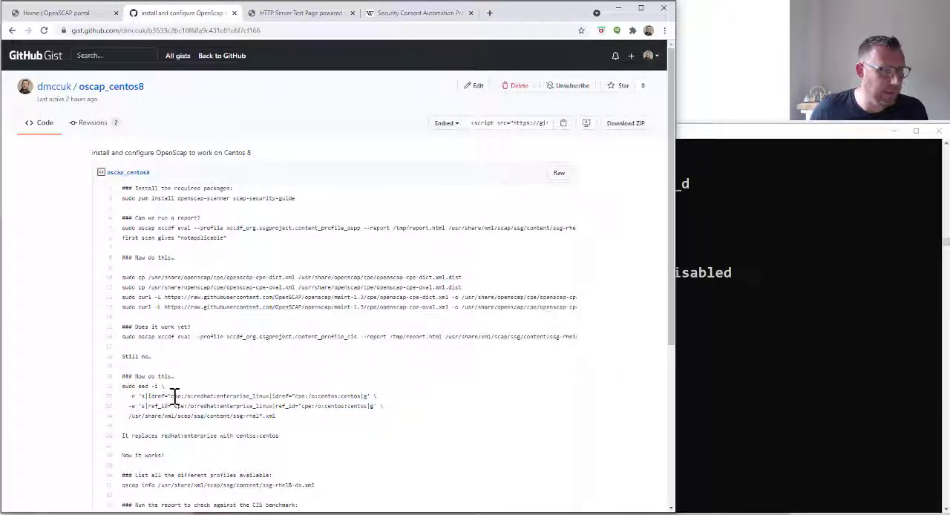
pyautogui.moveTo(222, 423)
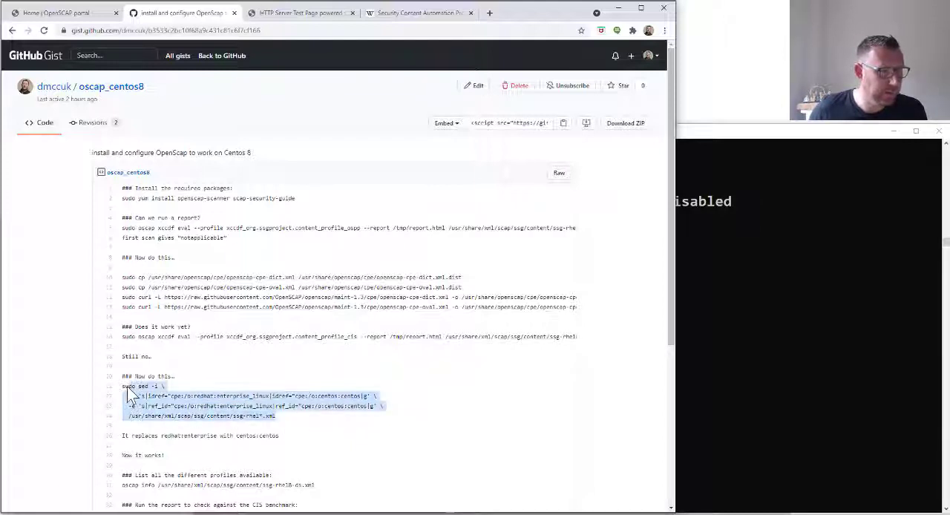
pyautogui.moveTo(726, 461)
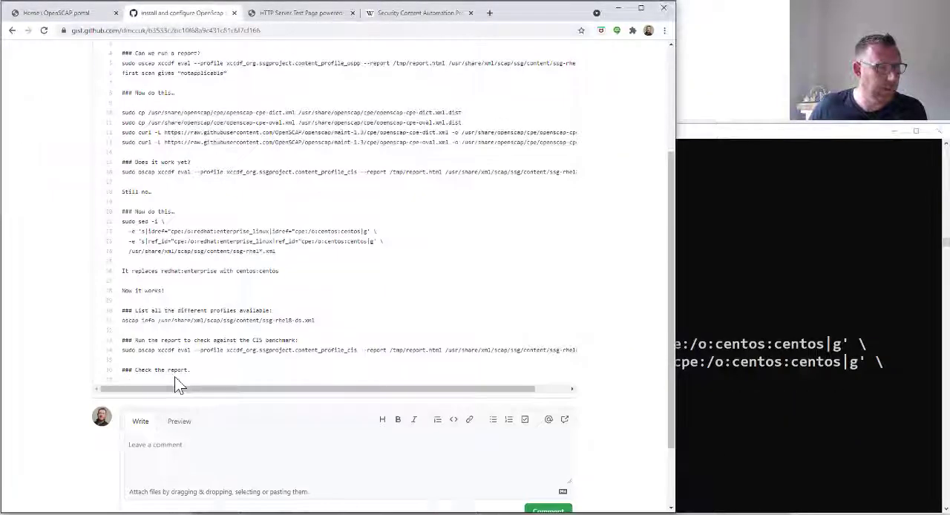
pyautogui.doubleClick(196, 270)
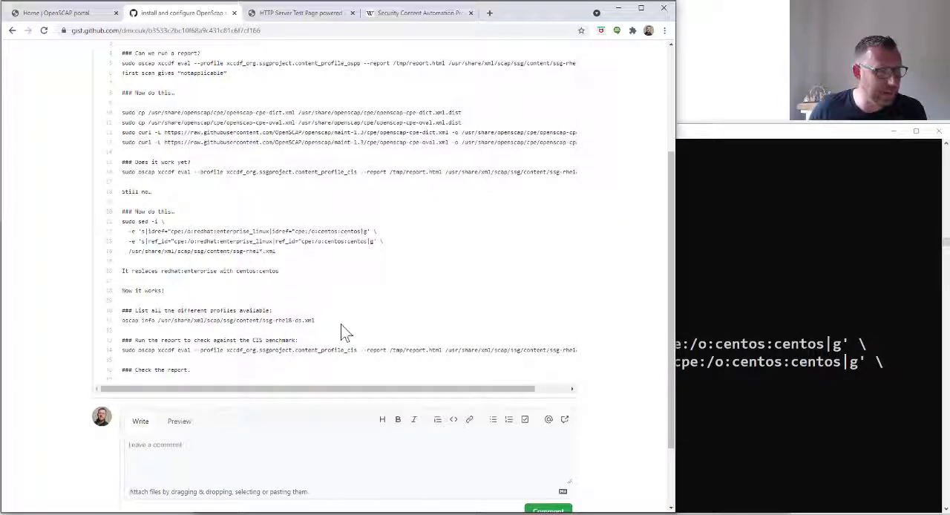
pyautogui.rightClick(215, 321)
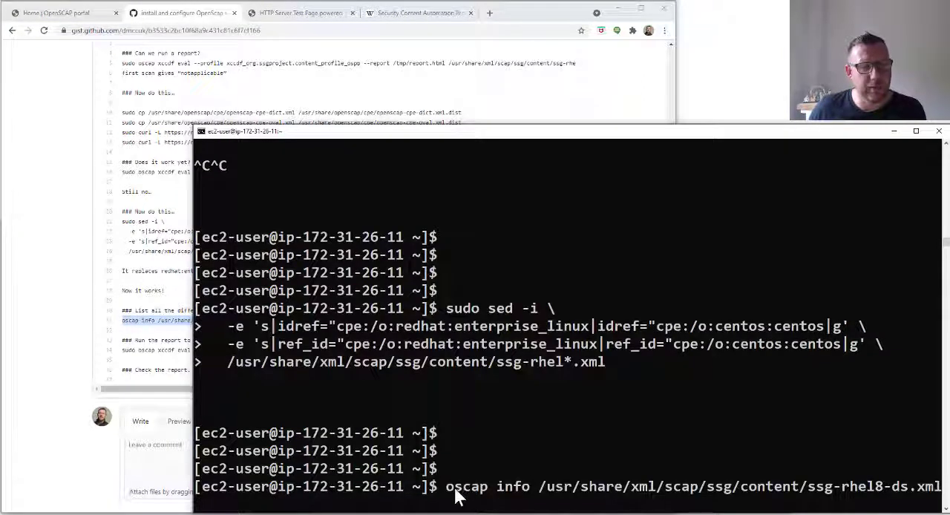
pyautogui.moveTo(808, 506)
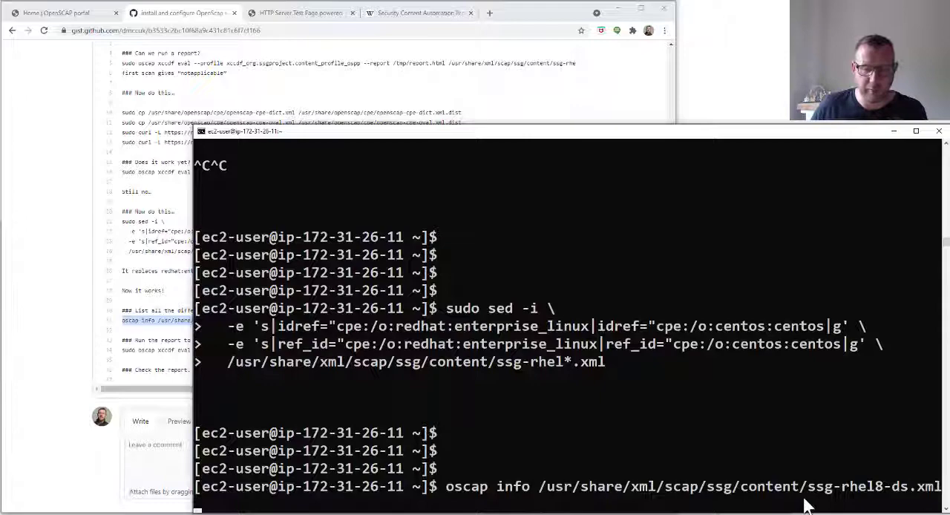
# List the profiles in ssg-rhel8-ds.xml with oscap info and copy a profile id
pyautogui.press('Return')
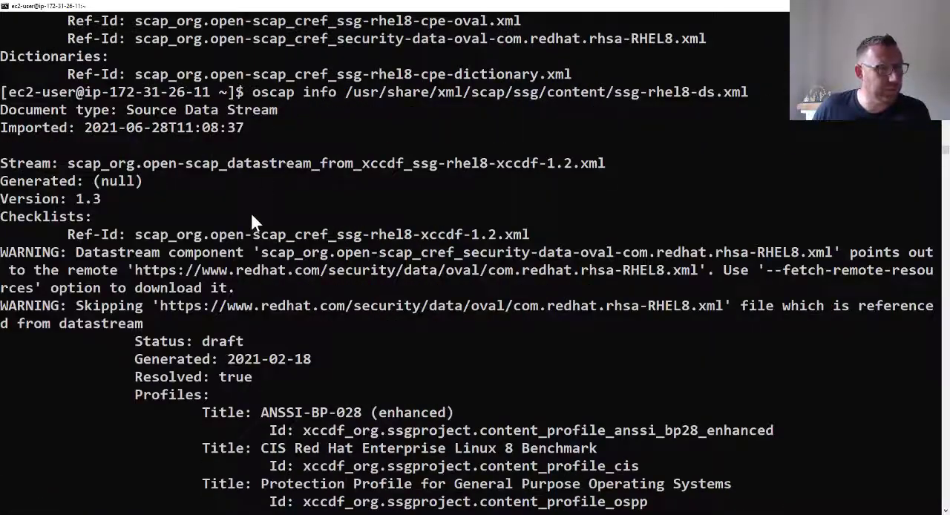
pyautogui.scroll(-3)
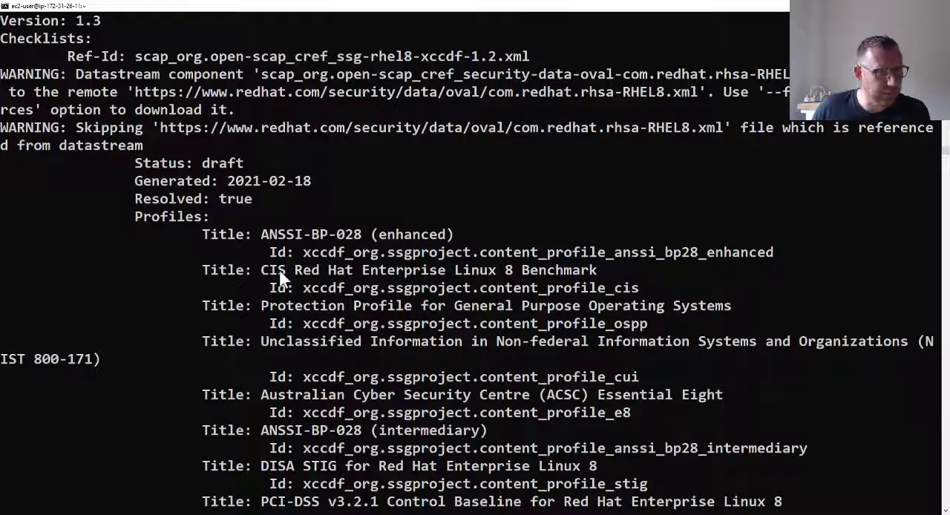
pyautogui.doubleClick(475, 252)
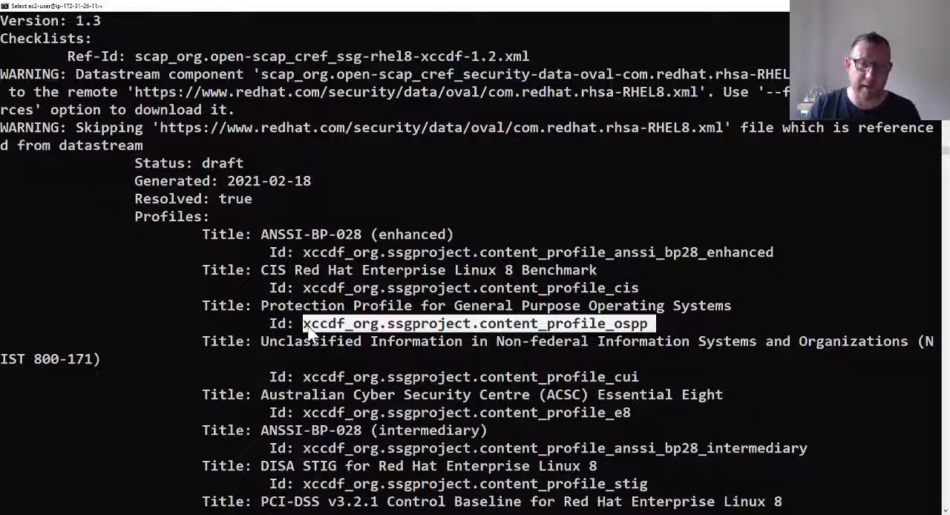
pyautogui.moveTo(638, 295)
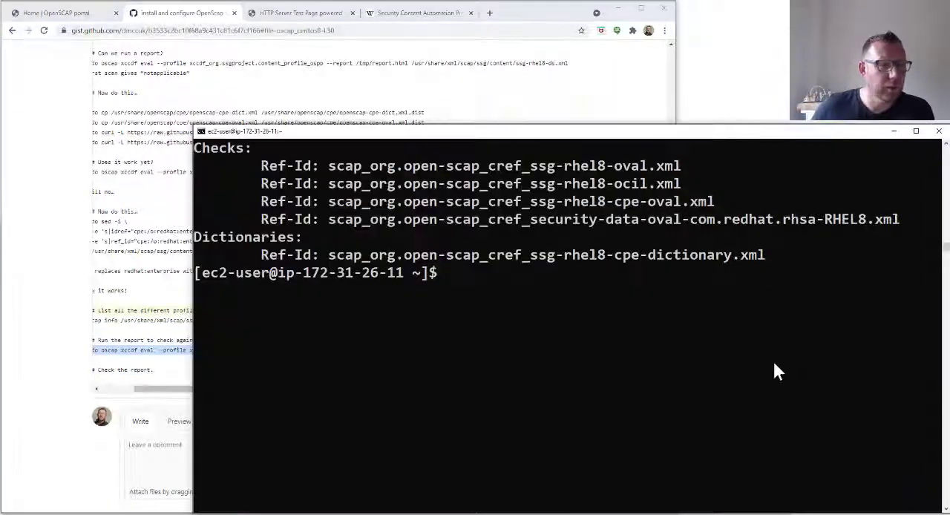
# Run sudo oscap xccdf eval with the CIS profile, writing the report to /tmp/report.html
pyautogui.write('sudo oscap xccdf eval --profile xccdf_org.ssgproject.content_profile_cis --report /tmp/report.html /usr/share/xml/scap/ssg/content/ssg-rhel8-ds.xml')
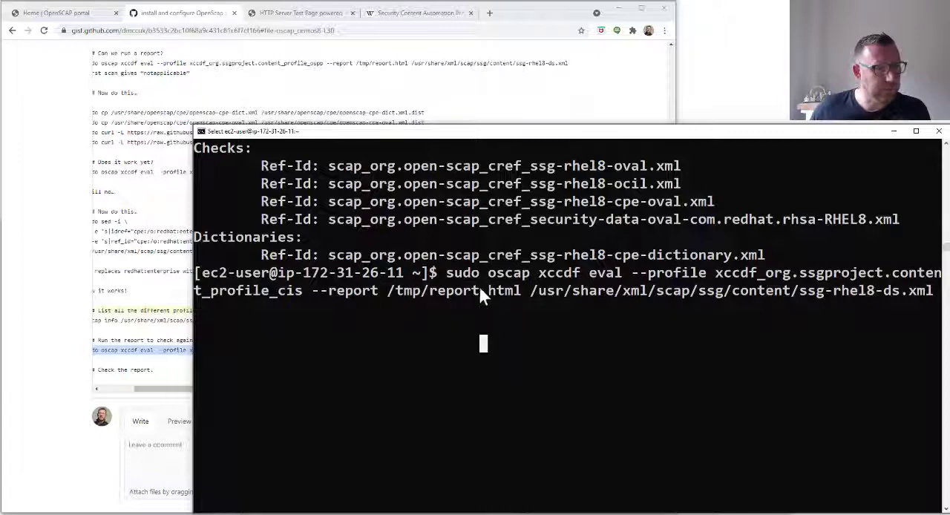
pyautogui.moveTo(594, 199)
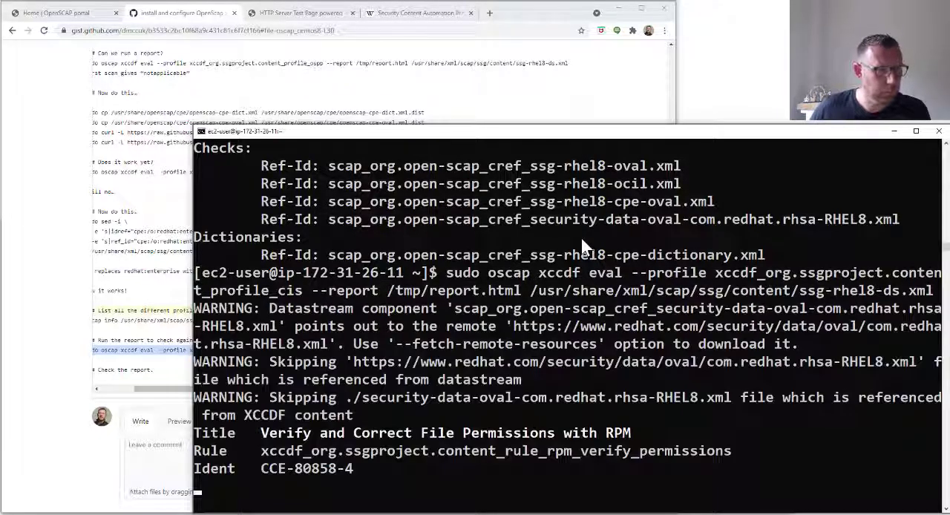
pyautogui.scroll(-3)
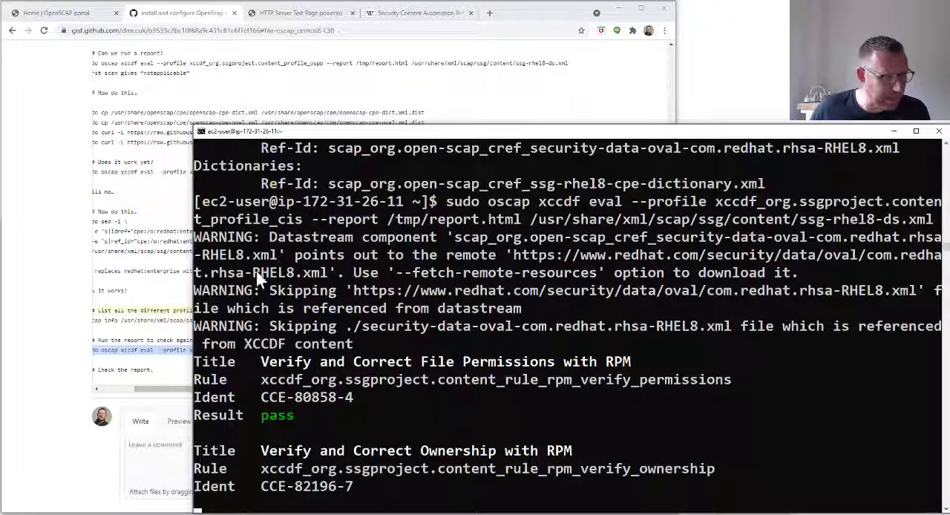
pyautogui.moveTo(380, 434)
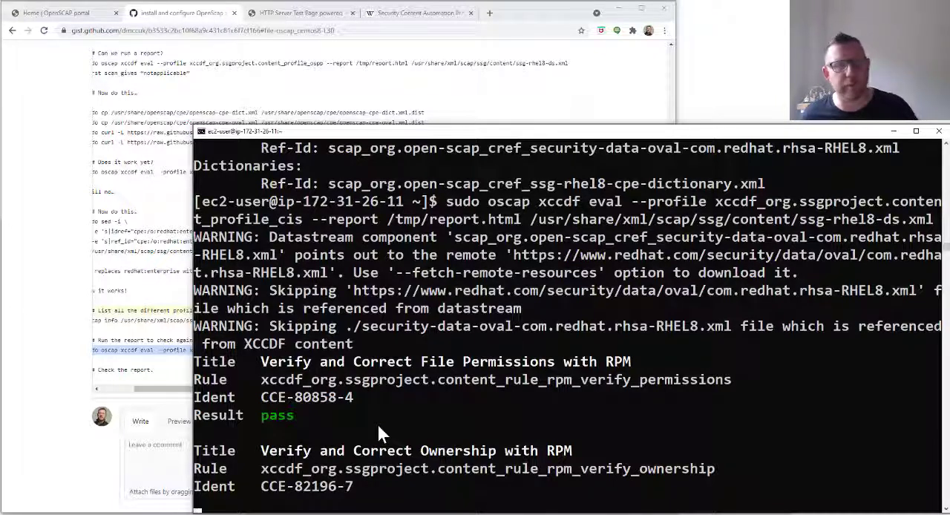
pyautogui.moveTo(336, 431)
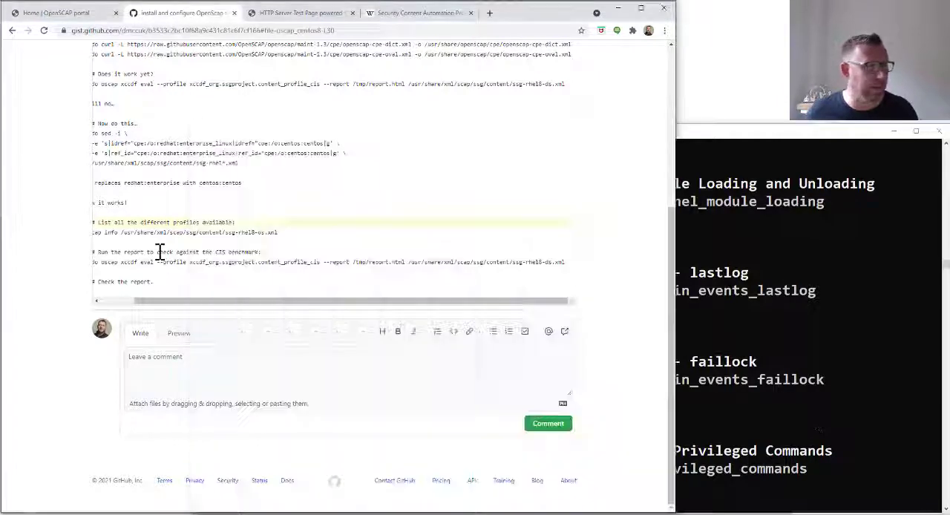
pyautogui.doubleClick(380, 261)
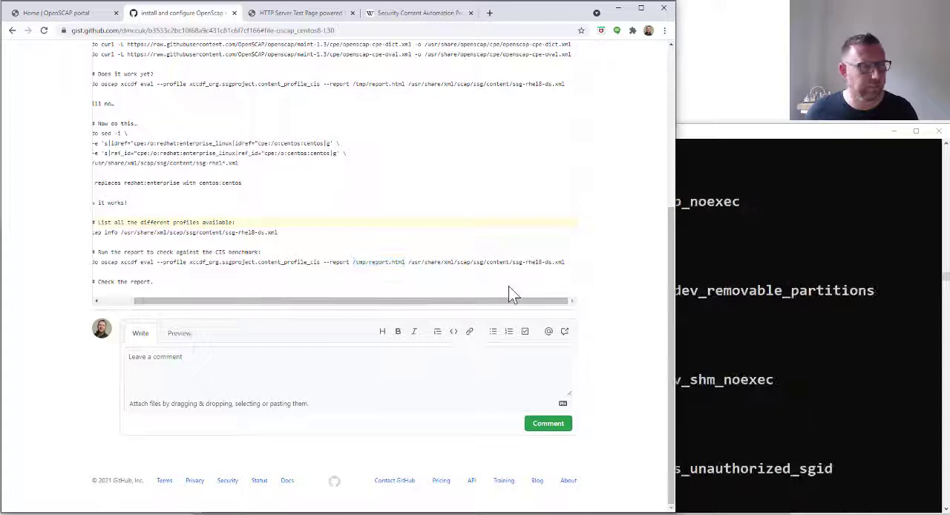
pyautogui.doubleClick(249, 261)
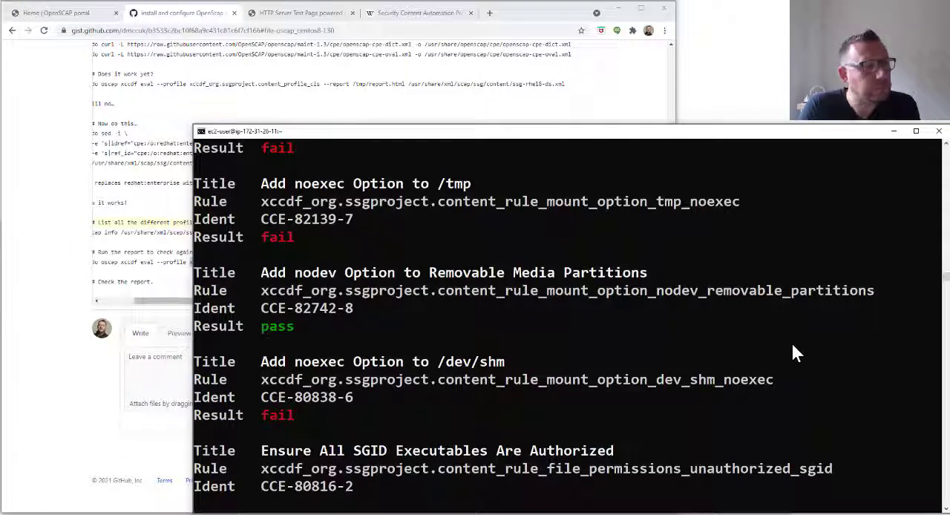
# Follow the CIS scan output through file permission and cron rules until Disable httpd Service passes
pyautogui.scroll(-3)
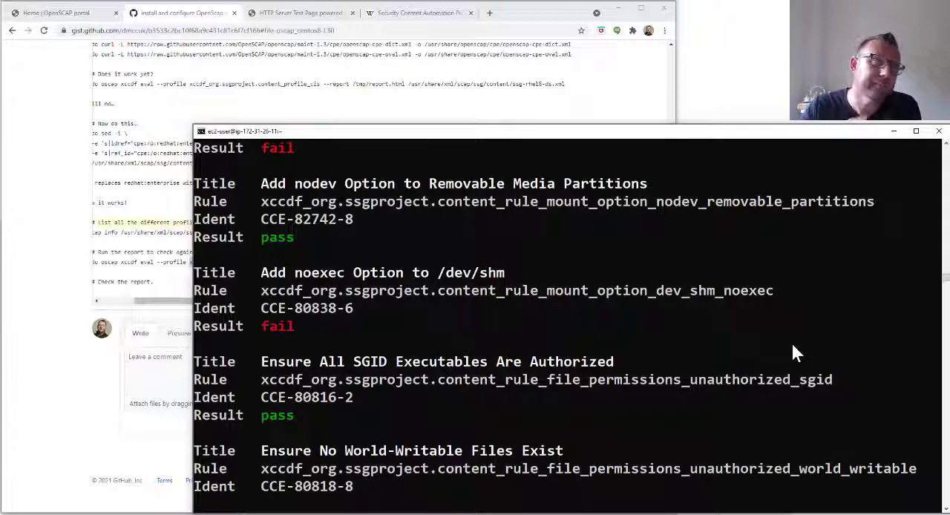
pyautogui.click(299, 11)
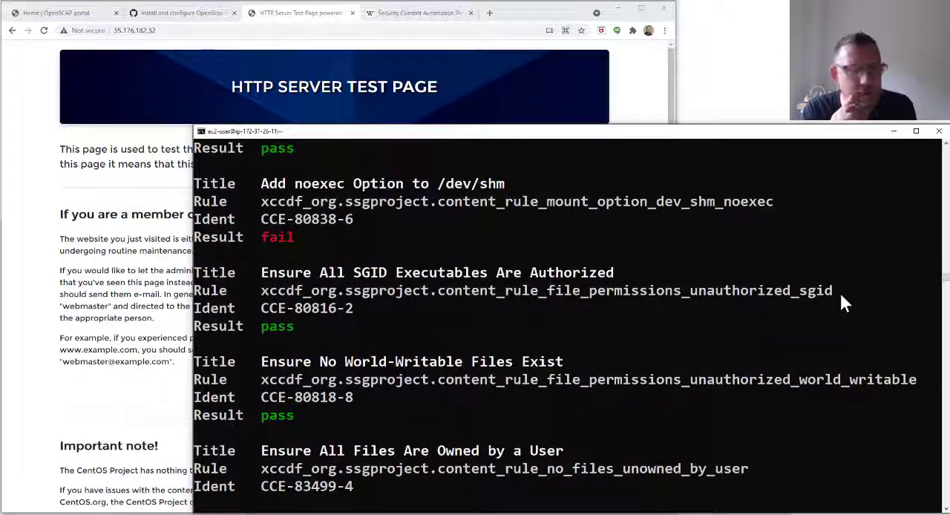
pyautogui.scroll(-3)
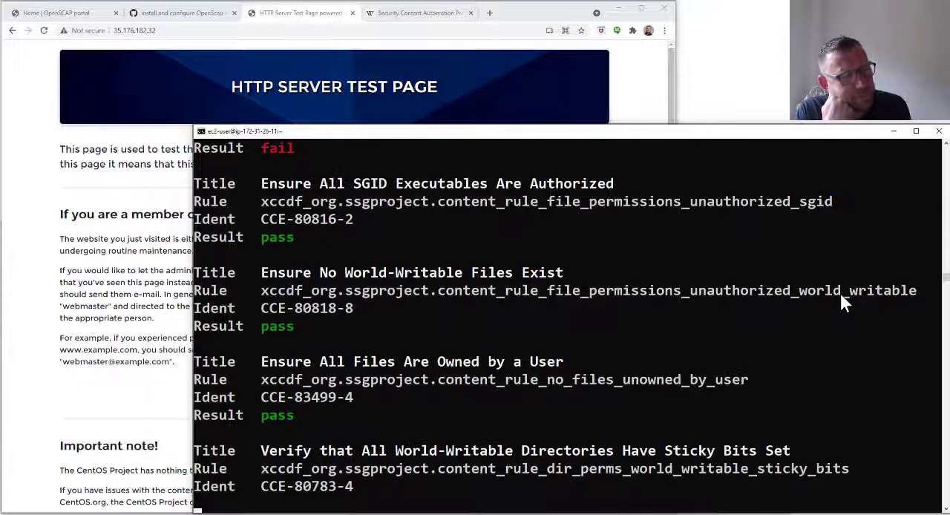
pyautogui.scroll(-3)
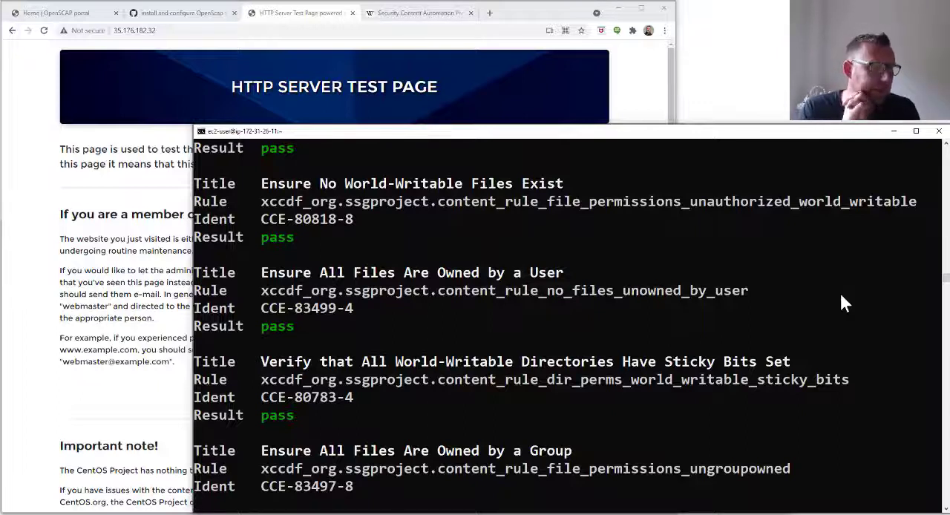
pyautogui.scroll(-3)
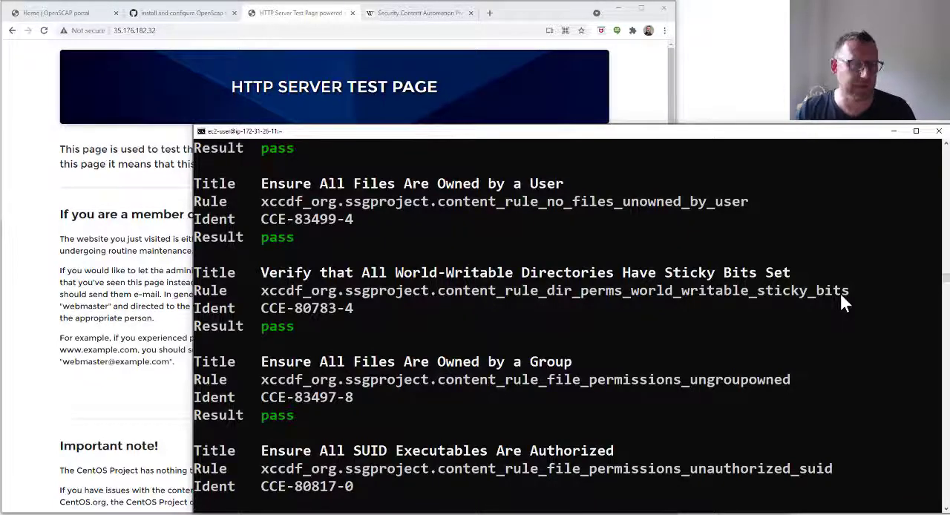
pyautogui.scroll(-3)
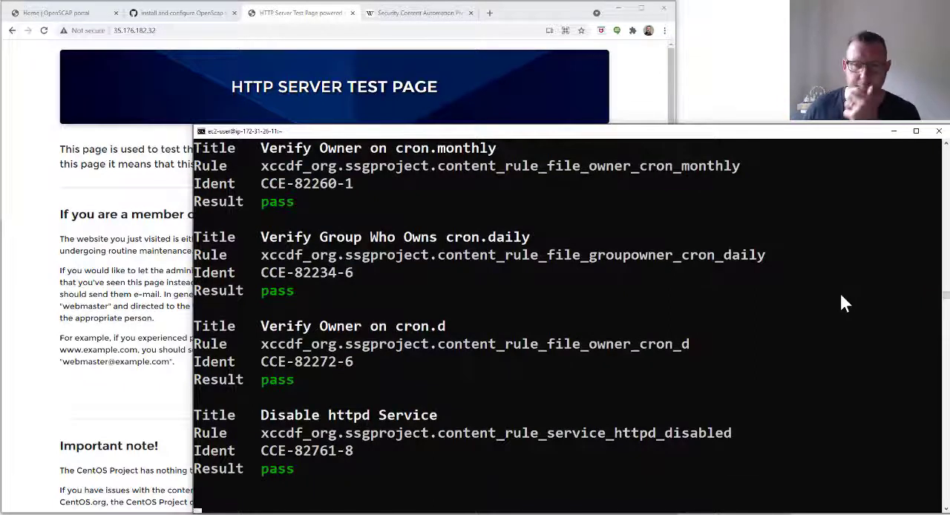
pyautogui.moveTo(735, 413)
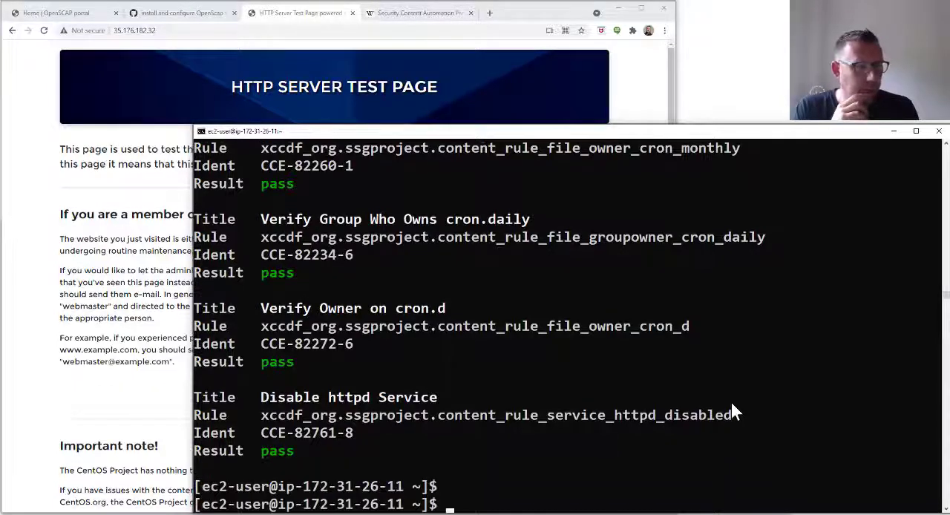
# List /tmp with ls -al and select the generated report.html file name
pyautogui.write('ls')
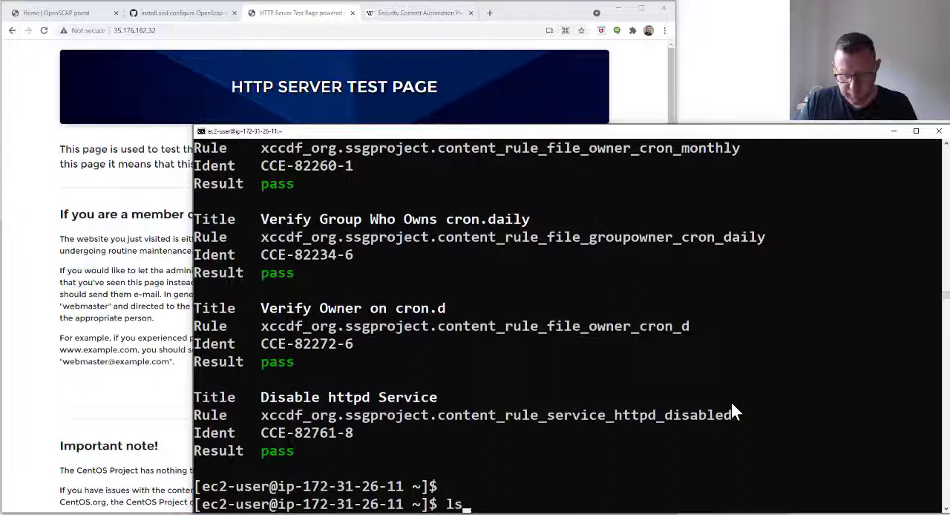
pyautogui.write('-al /tmp')
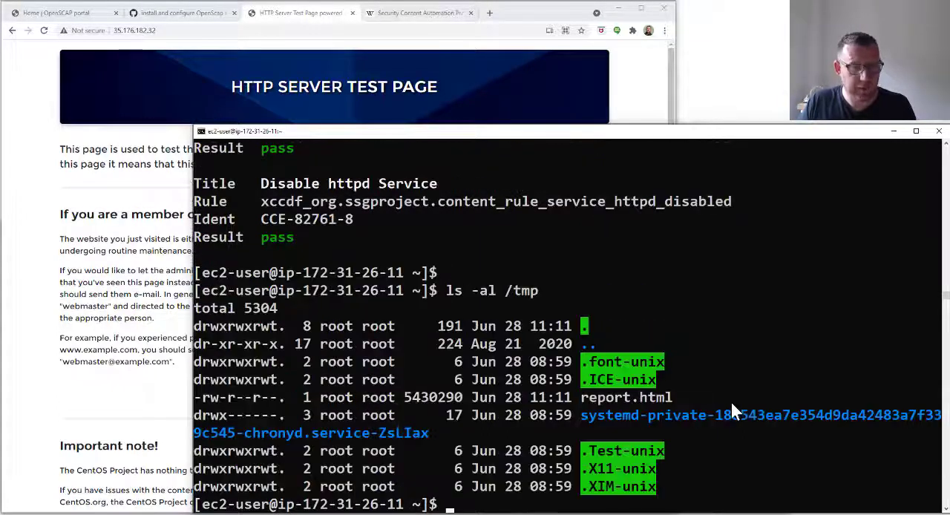
pyautogui.doubleClick(626, 398)
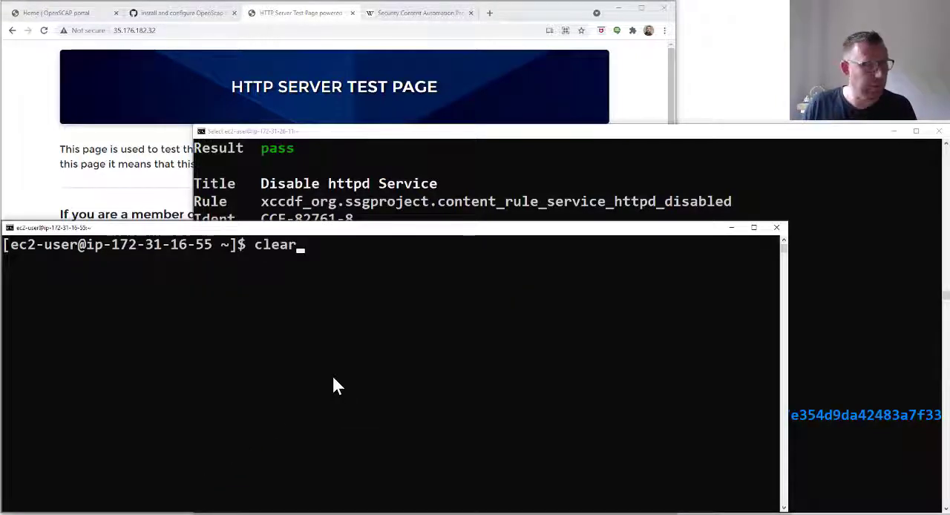
pyautogui.write('sudo scp -i ~/.ssh/working.pem ec2-user@18.133.222.220:/tmp/report.html /var/www/html/')
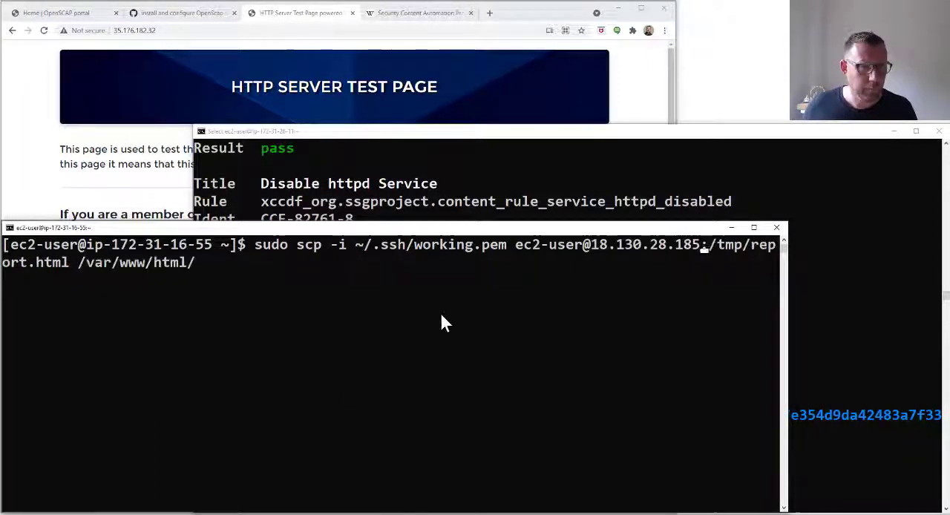
pyautogui.press('Return')
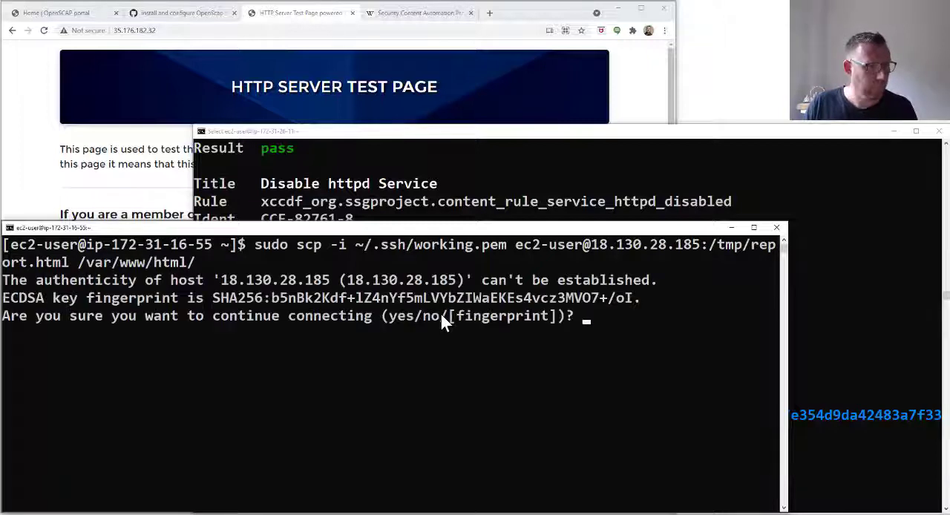
pyautogui.write('yes')
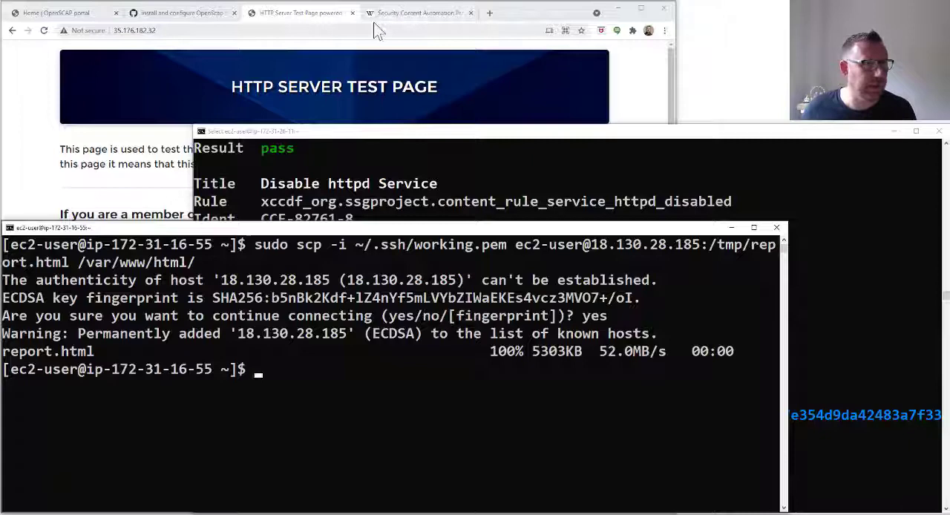
pyautogui.moveTo(401, 58)
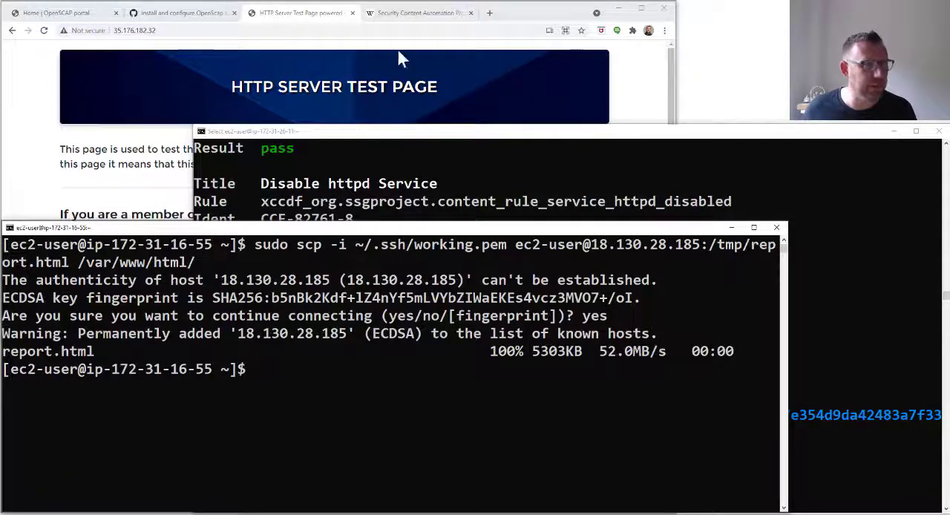
# View report.html in Chrome, scrolling through Evaluation Characteristics, Compliance and Scoring, and Rule Overview
pyautogui.click(116, 30)
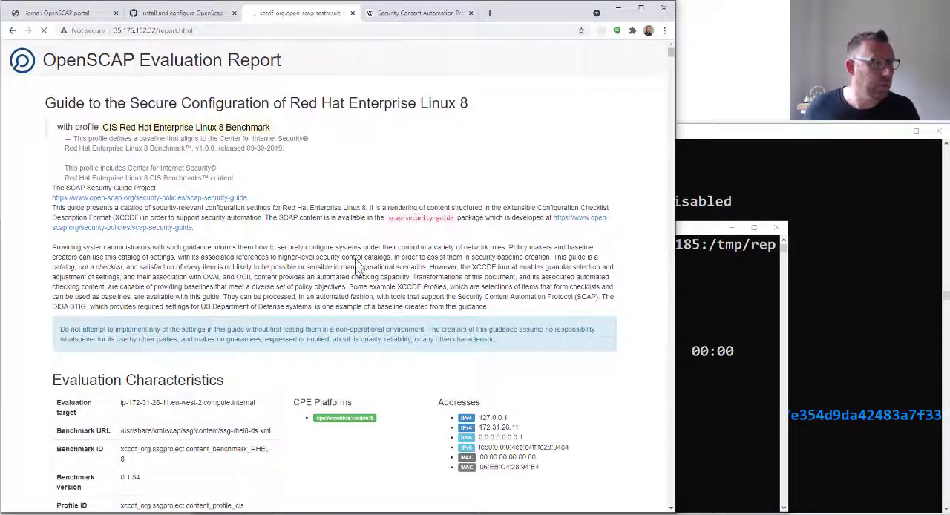
pyautogui.scroll(-3)
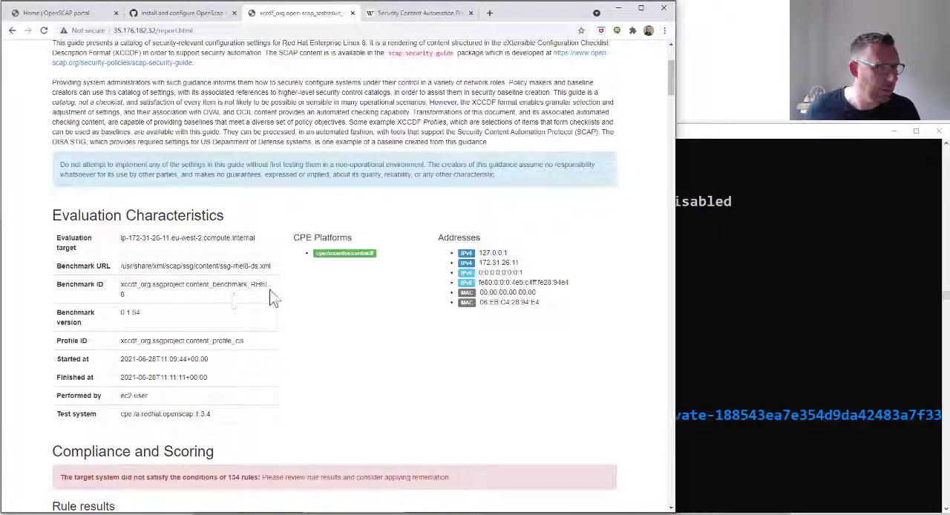
pyautogui.moveTo(255, 344)
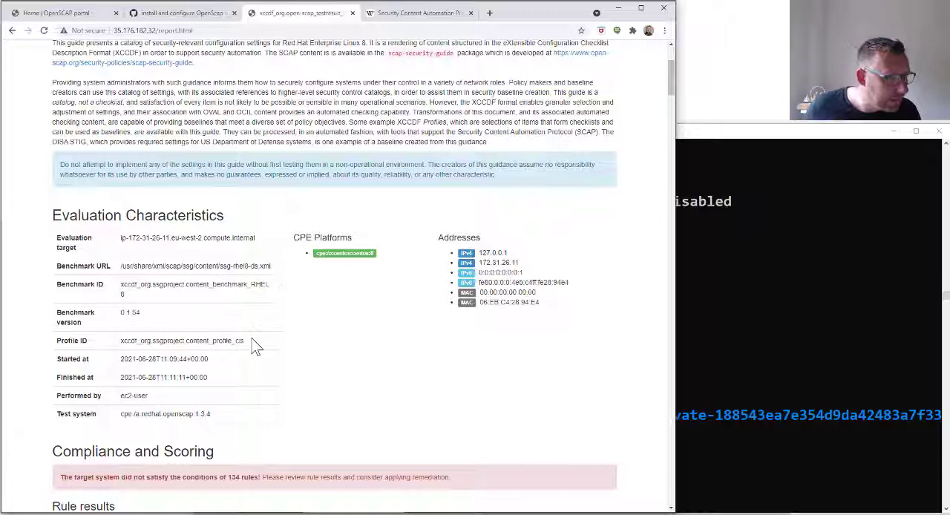
pyautogui.scroll(-3)
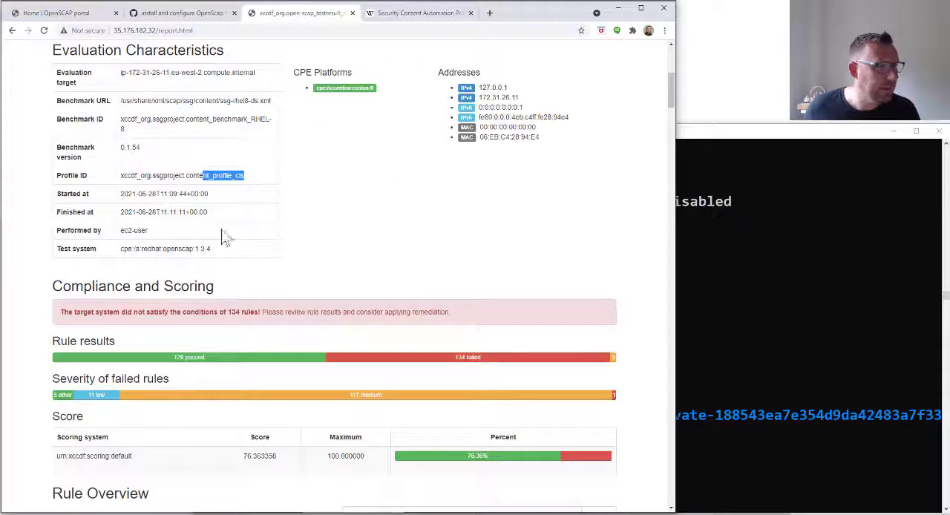
pyautogui.moveTo(219, 210)
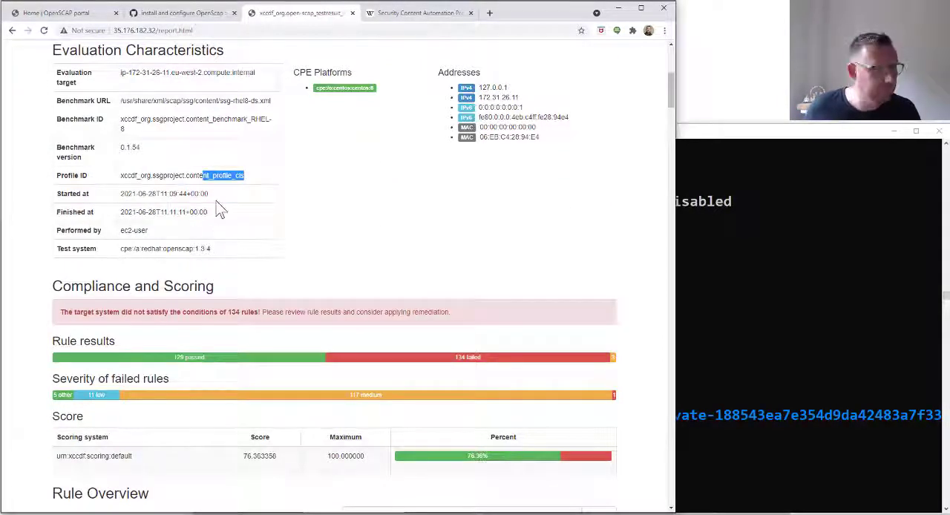
pyautogui.scroll(-3)
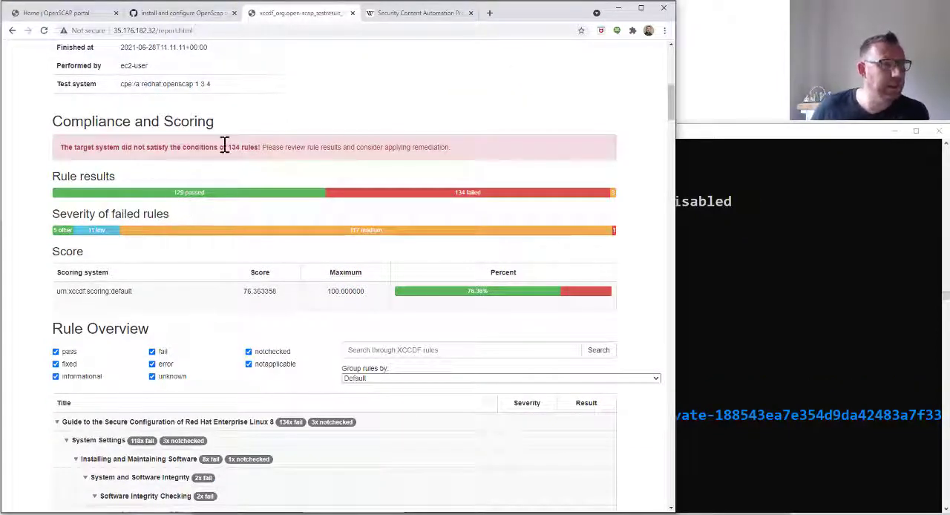
pyautogui.moveTo(175, 202)
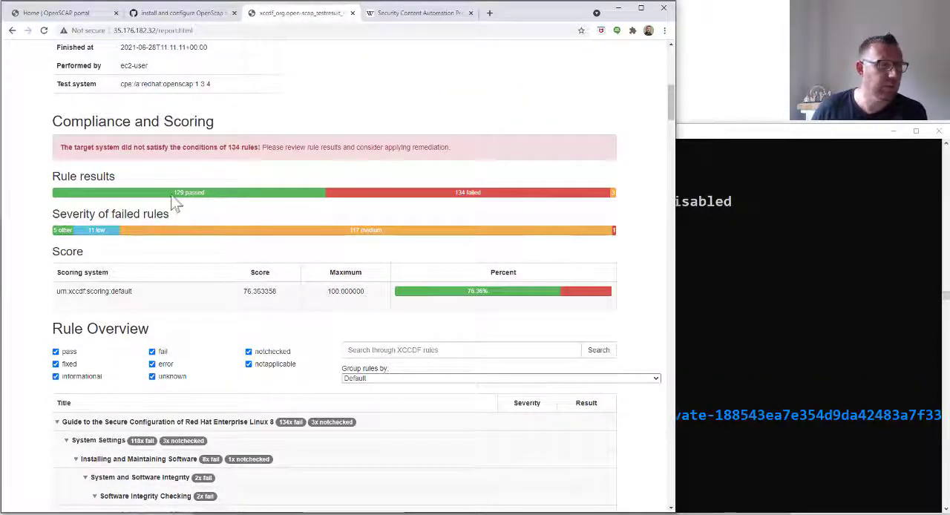
pyautogui.scroll(-3)
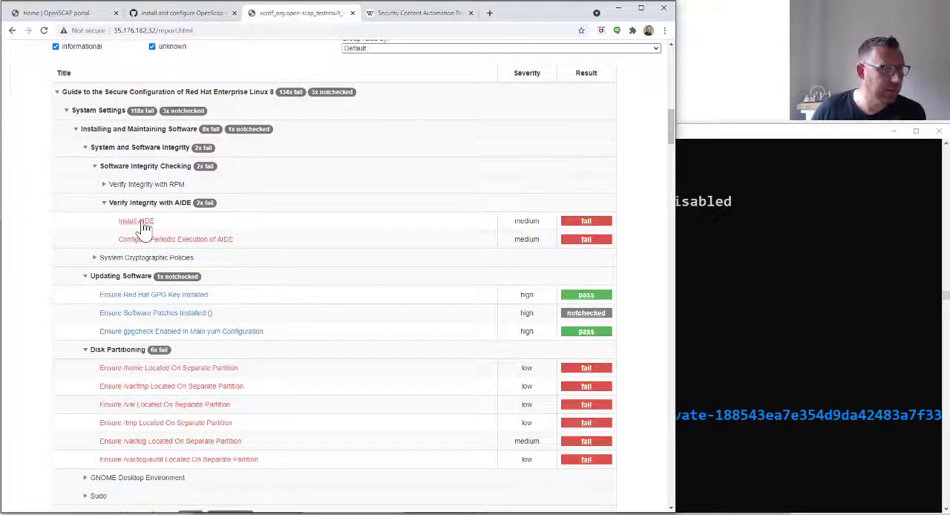
pyautogui.click(137, 221)
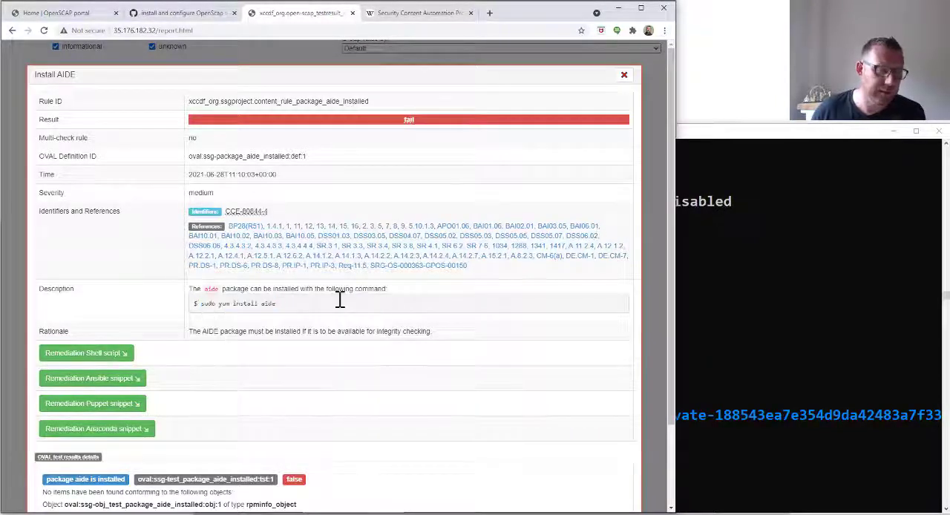
pyautogui.moveTo(333, 326)
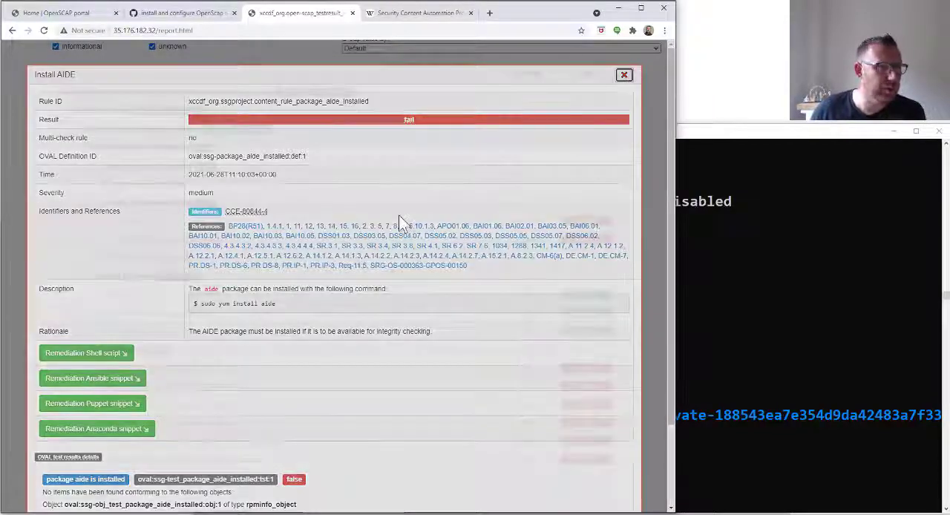
pyautogui.click(624, 74)
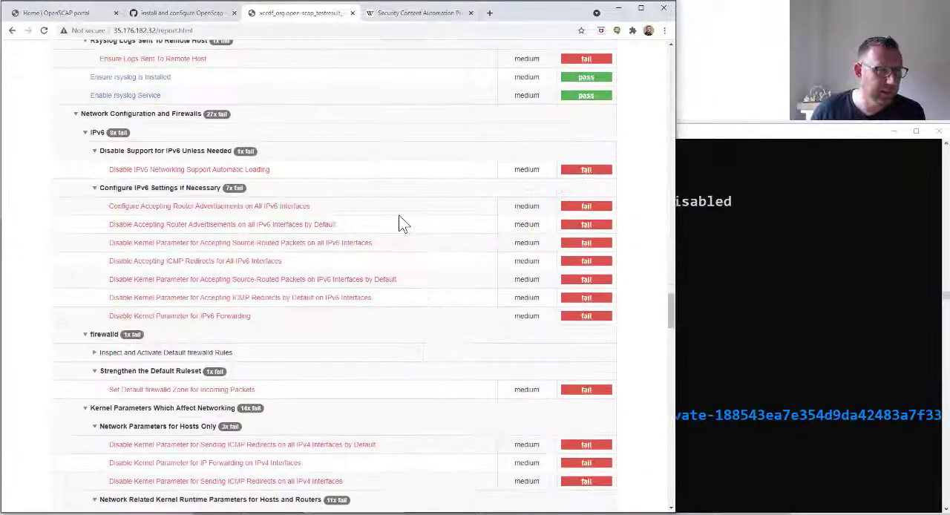
pyautogui.click(252, 279)
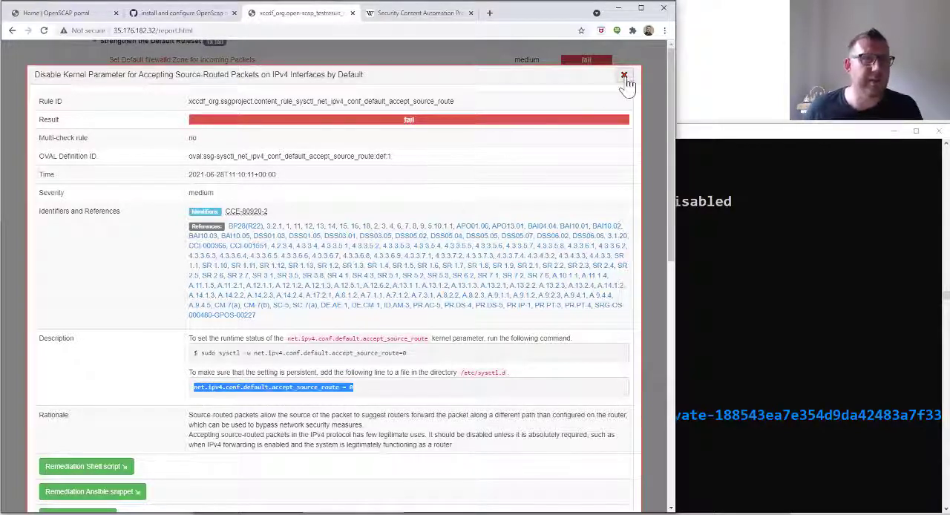
pyautogui.click(623, 75)
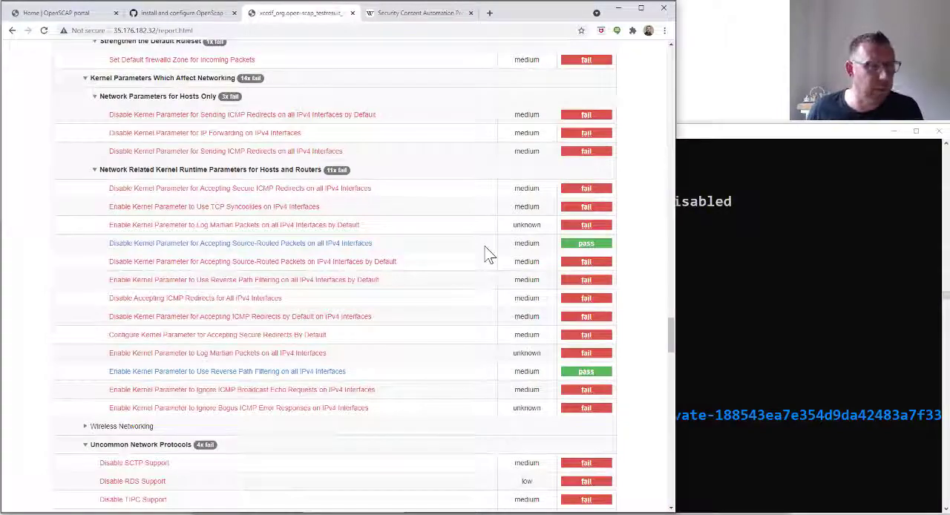
pyautogui.scroll(3)
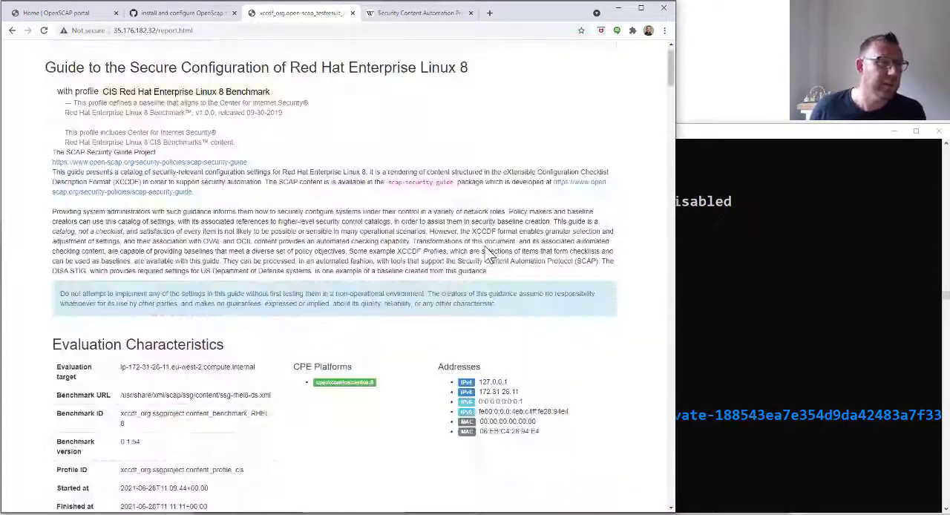
pyautogui.scroll(3)
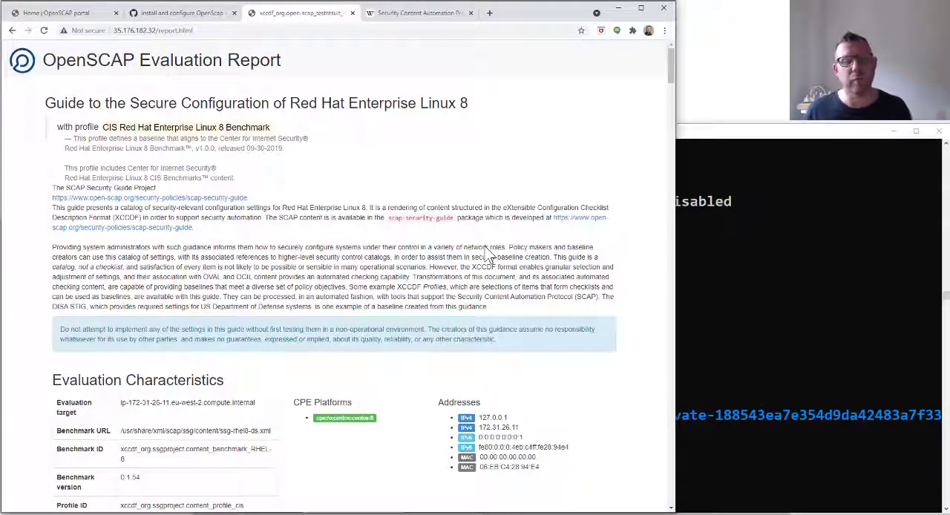
pyautogui.scroll(-3)
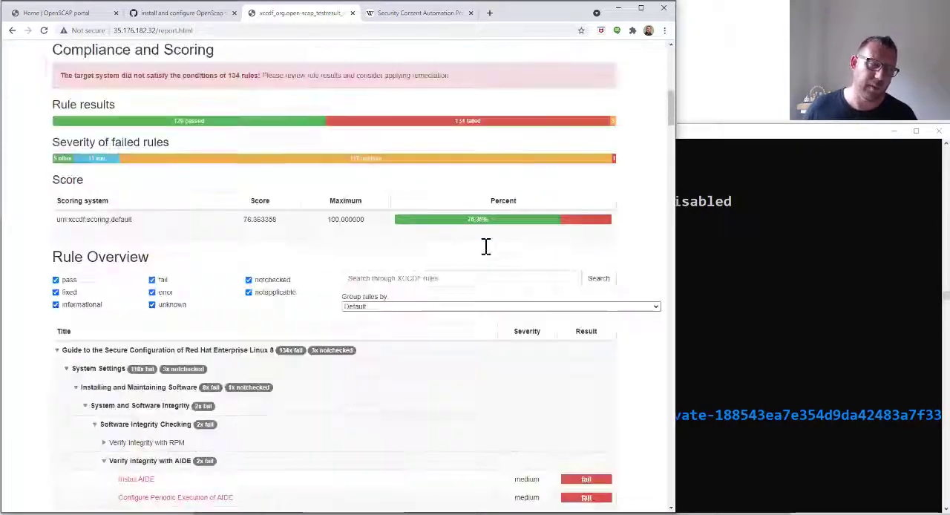
pyautogui.scroll(-3)
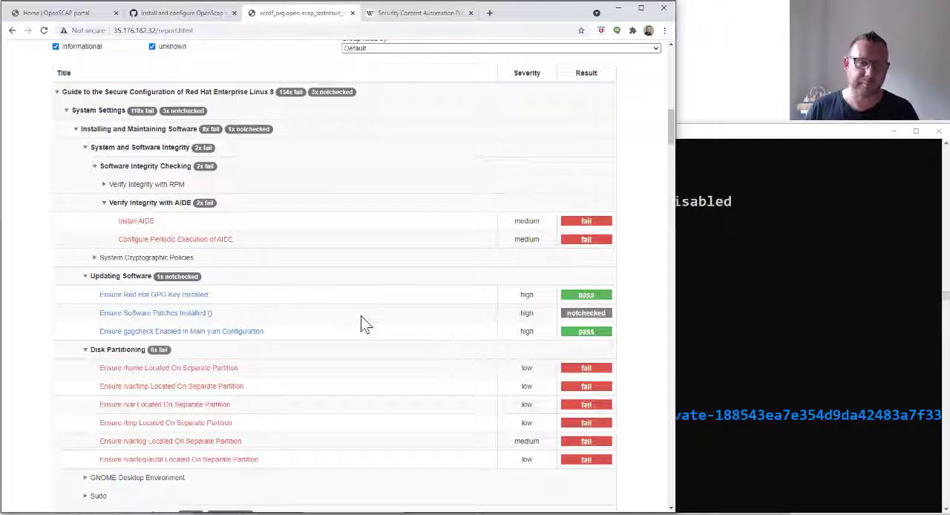
pyautogui.moveTo(208, 344)
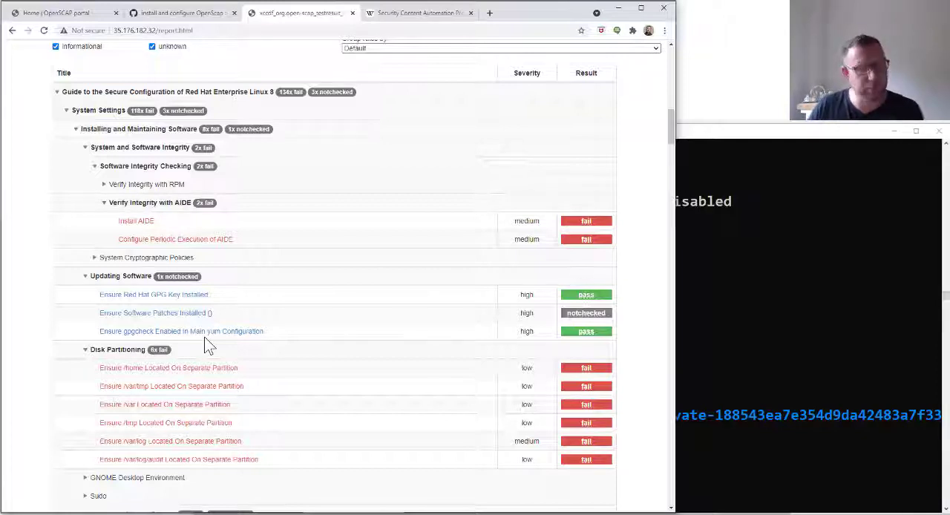
pyautogui.moveTo(594, 163)
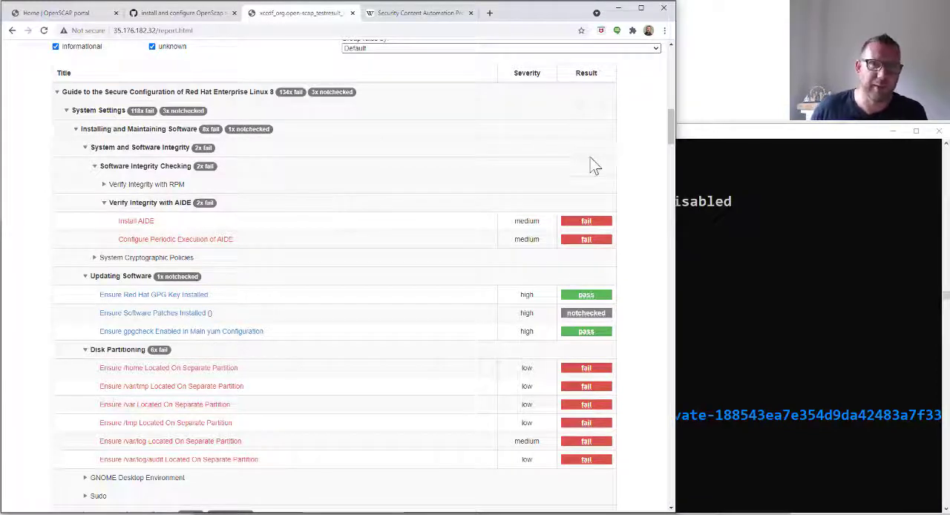